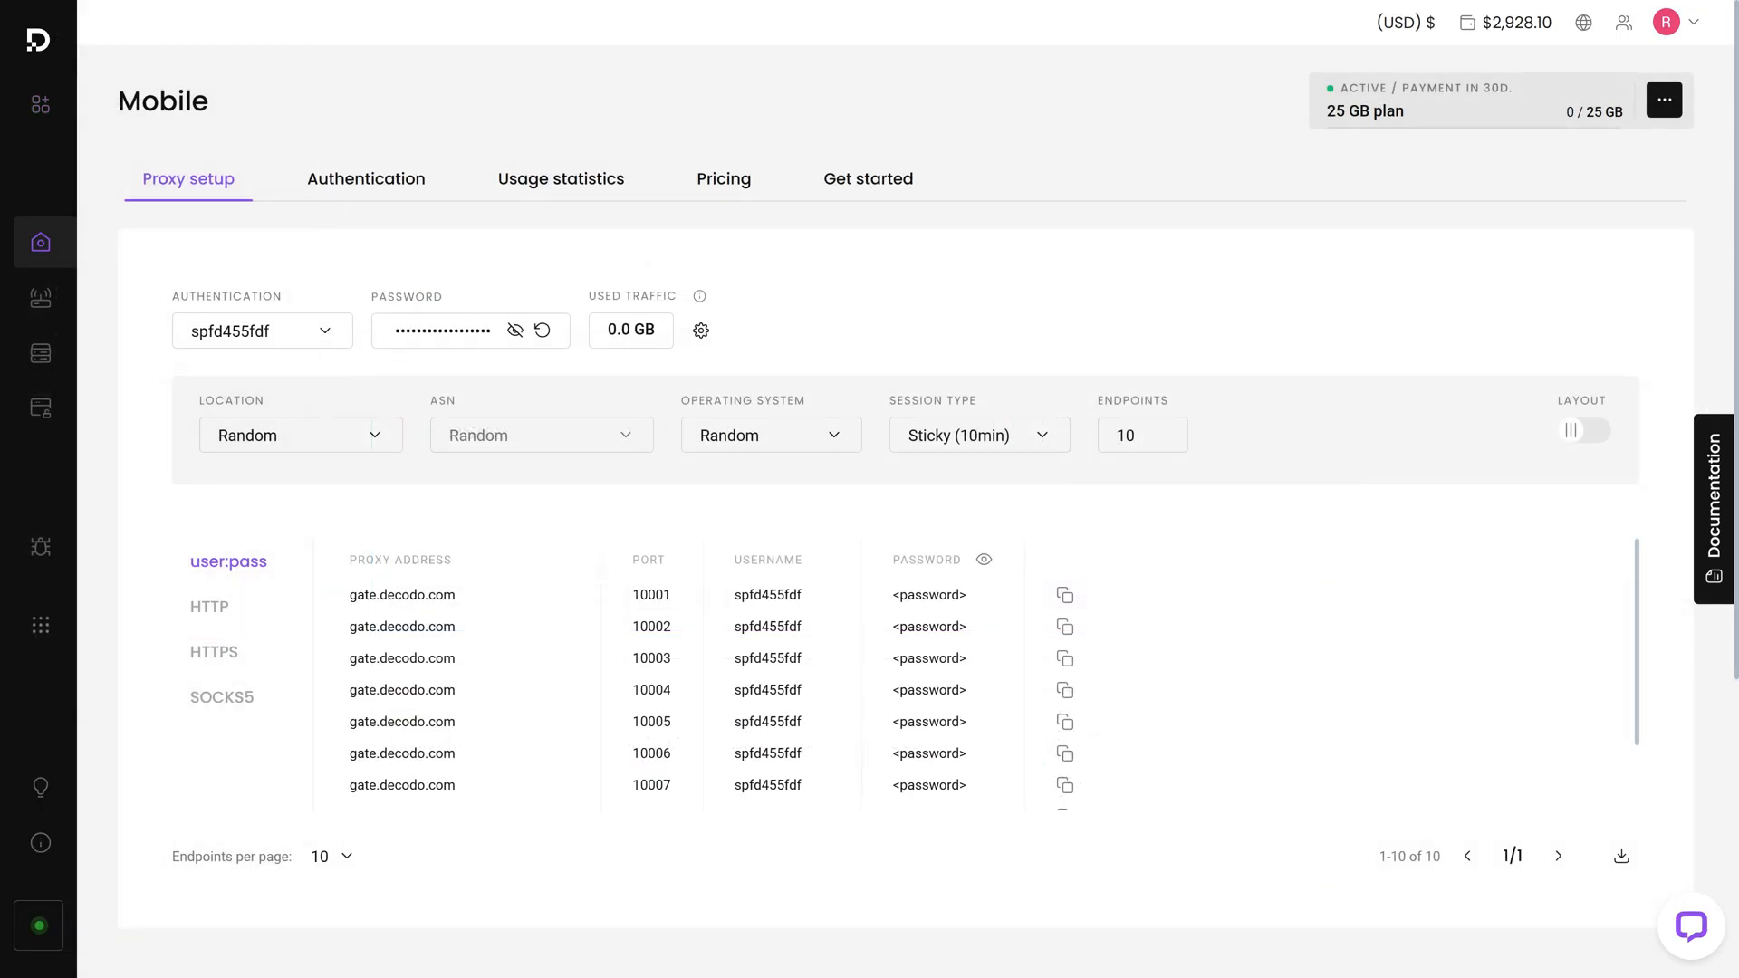
pyautogui.moveTo(190, 204)
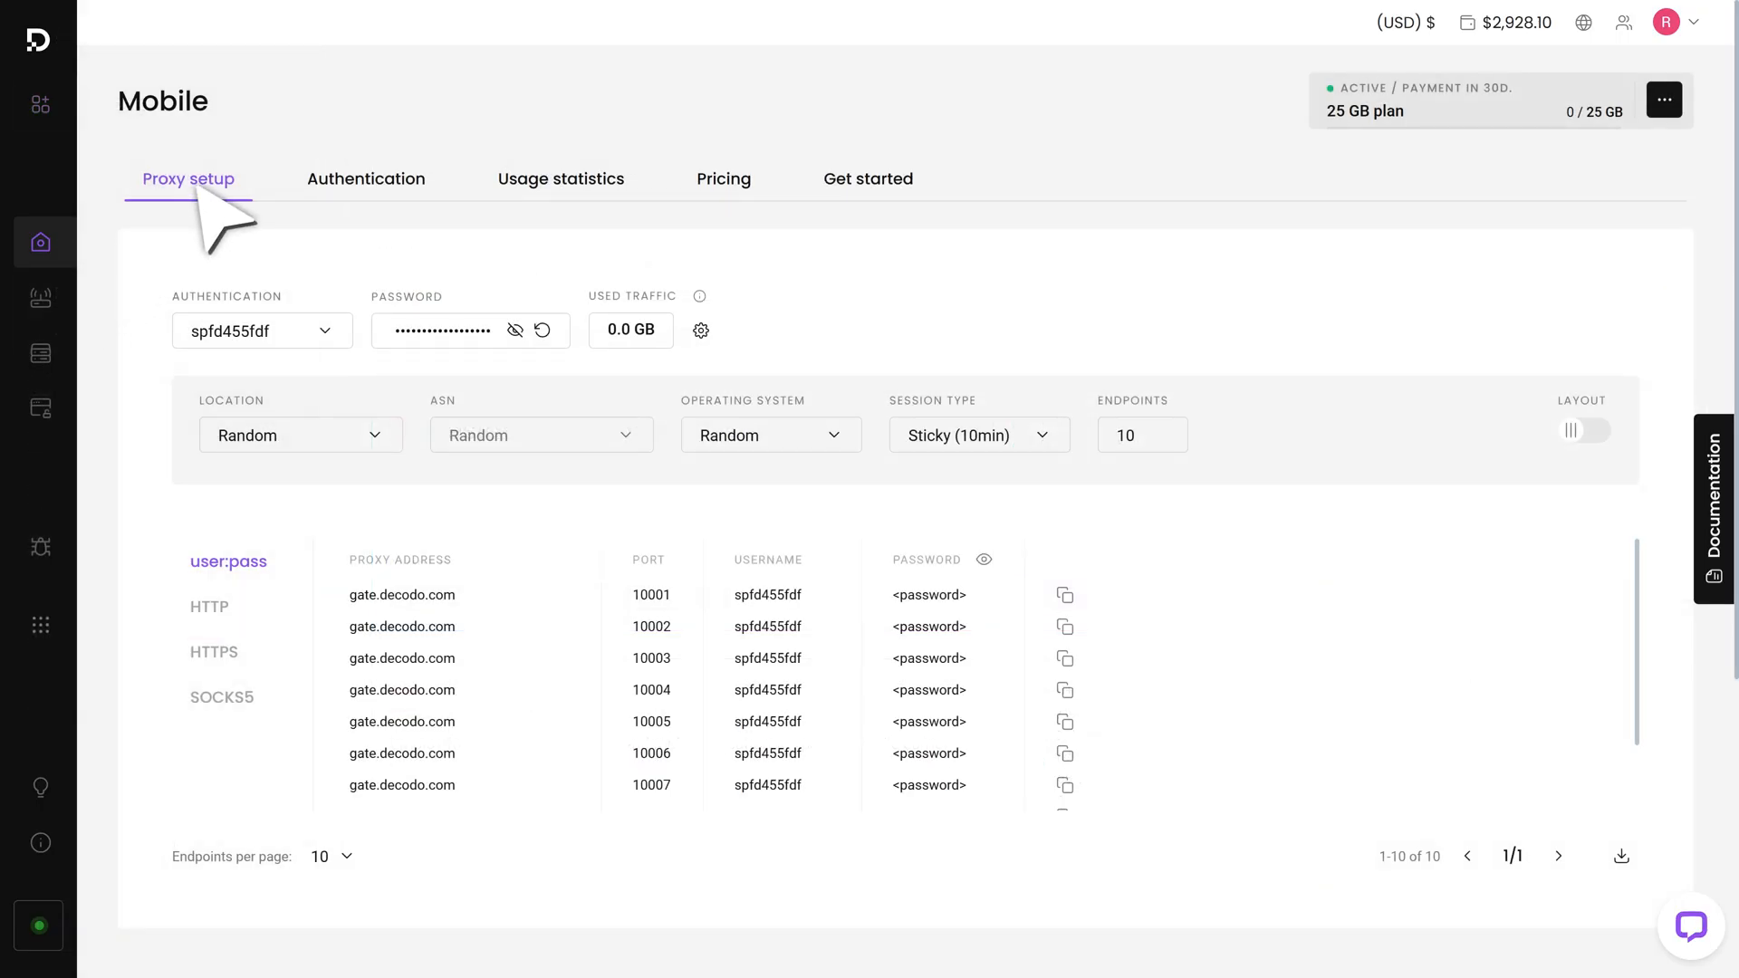
# Generate a new password for proxy user spfd455fdf and confirm it.
pyautogui.click(262, 330)
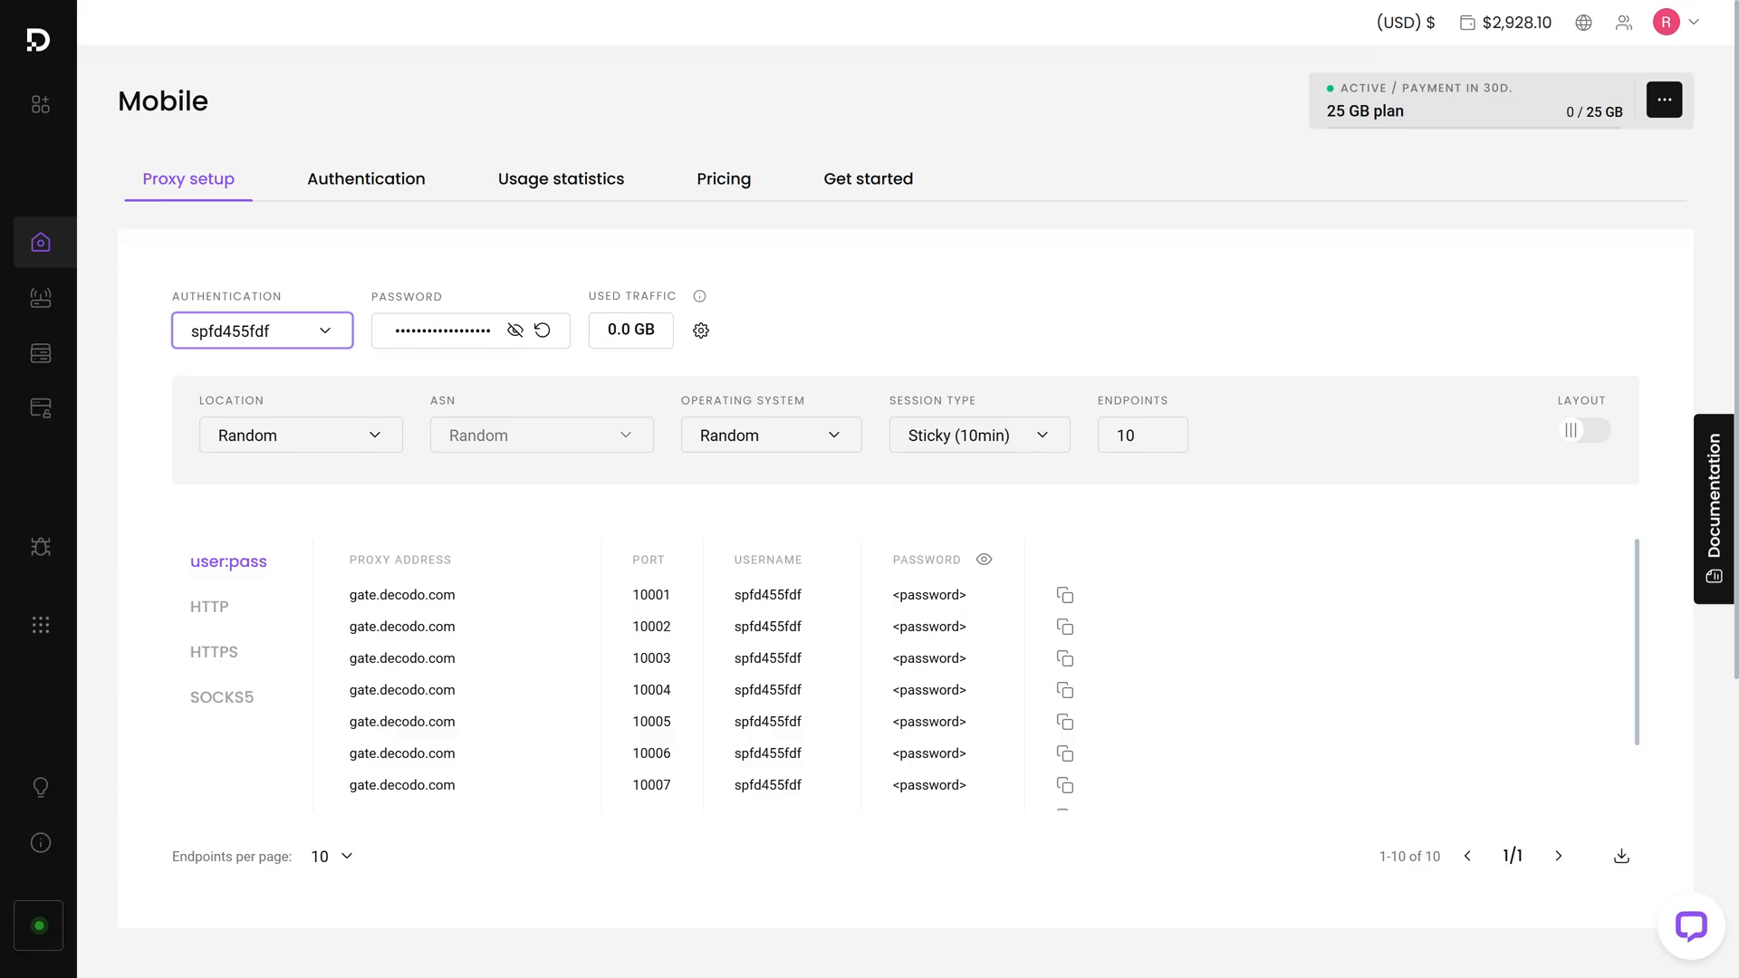
pyautogui.click(455, 331)
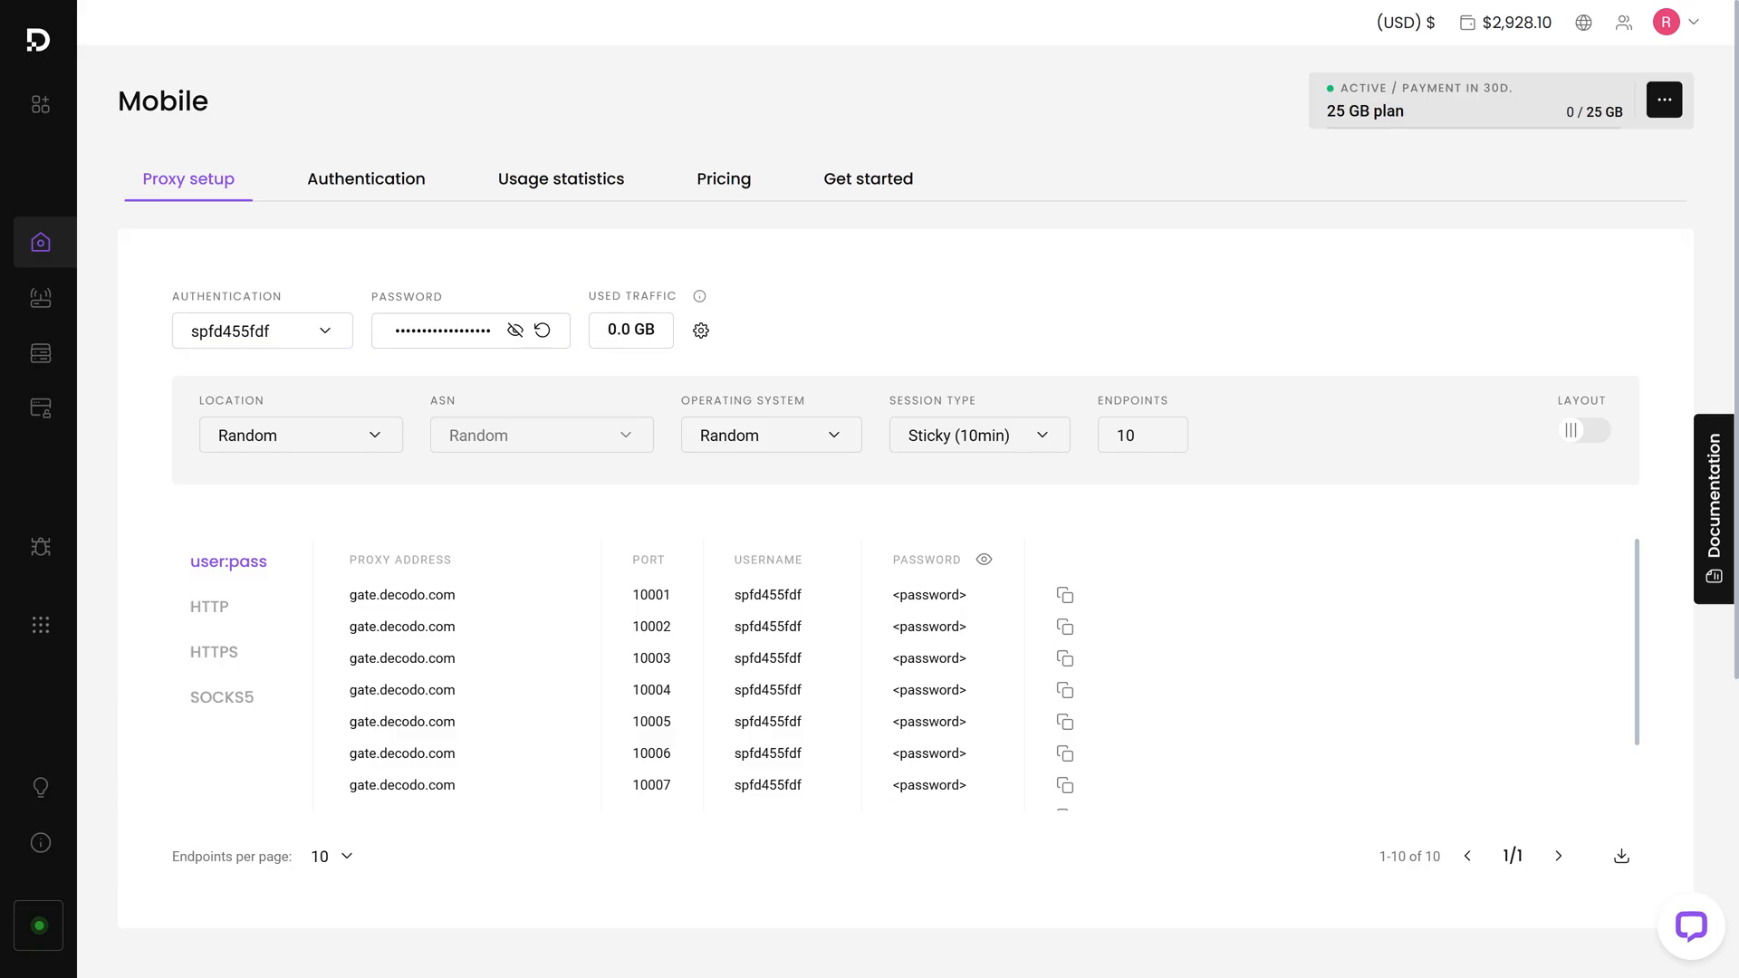
pyautogui.moveTo(471, 367)
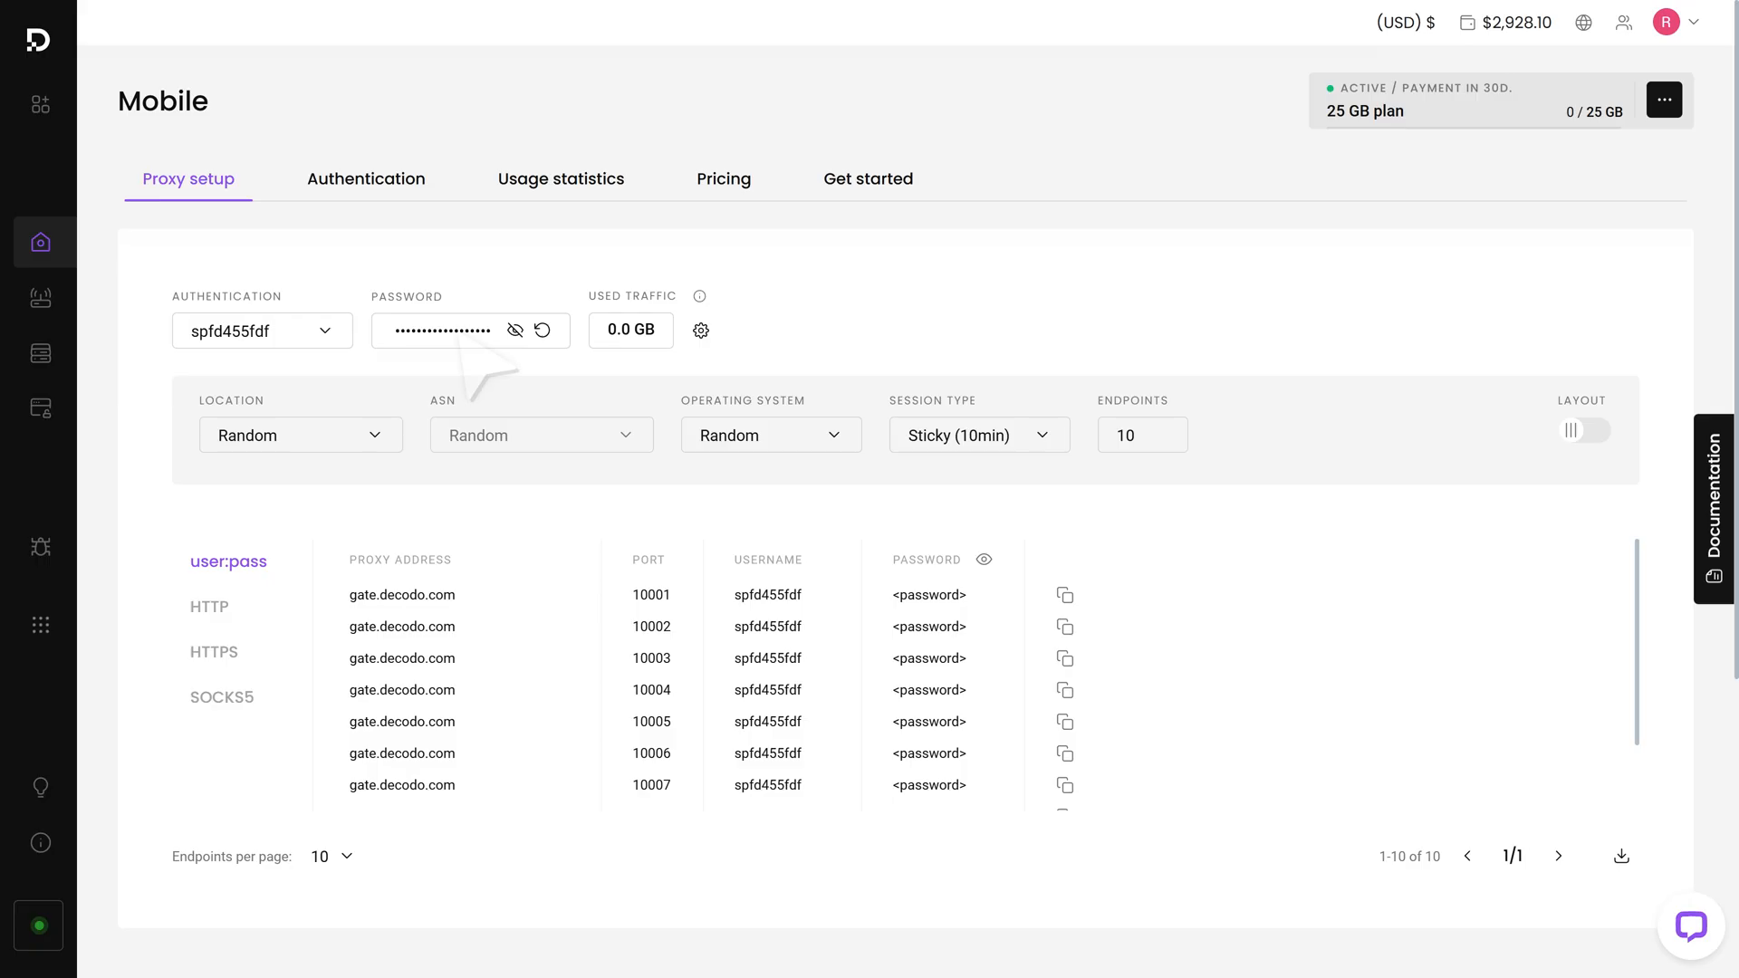
pyautogui.click(542, 331)
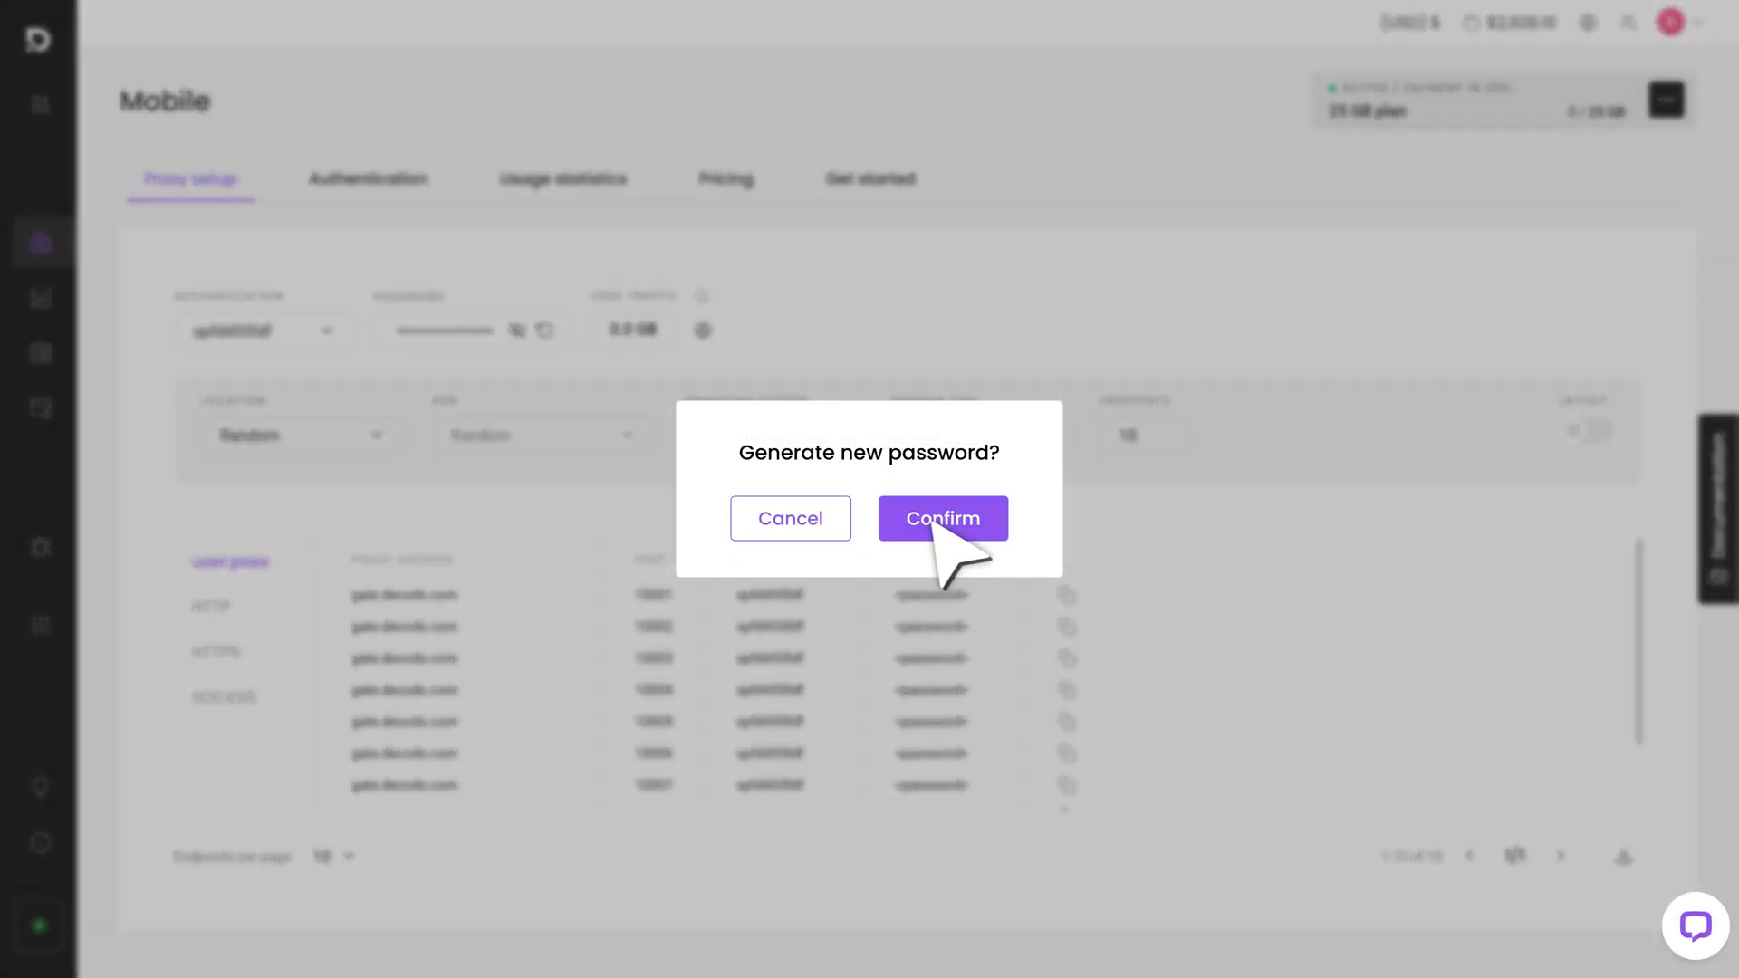
pyautogui.click(943, 518)
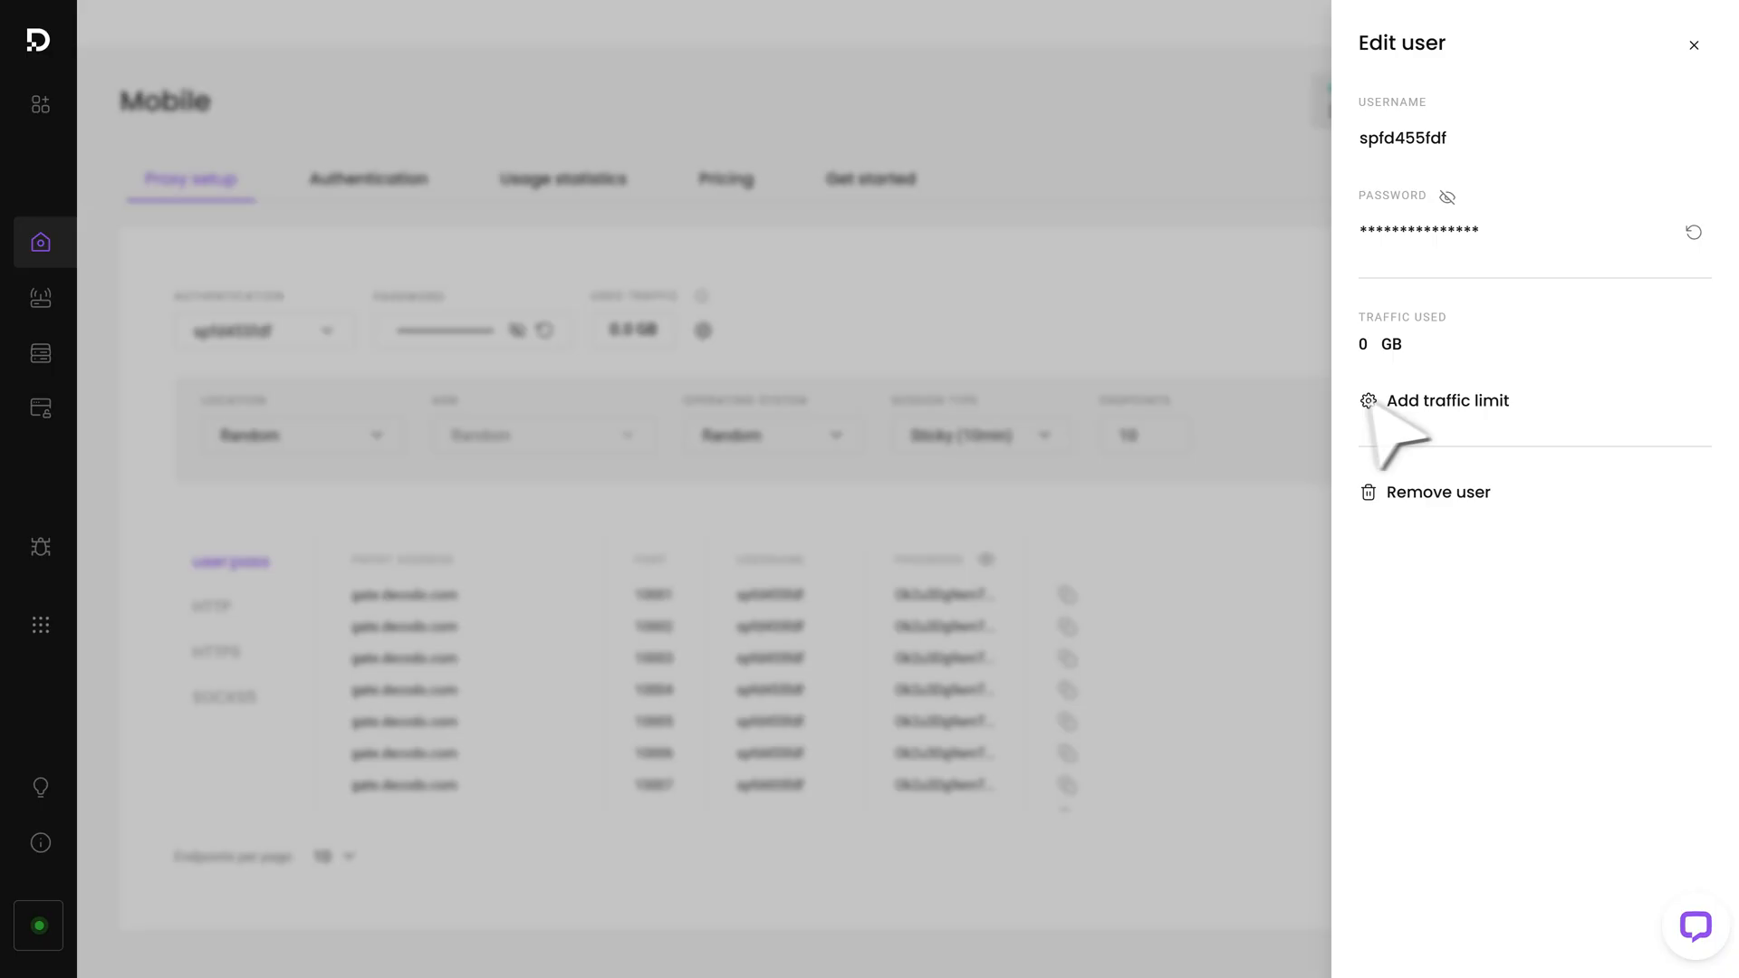
# Add a 2 GB traffic limit for the user in the Edit user panel.
pyautogui.click(1447, 401)
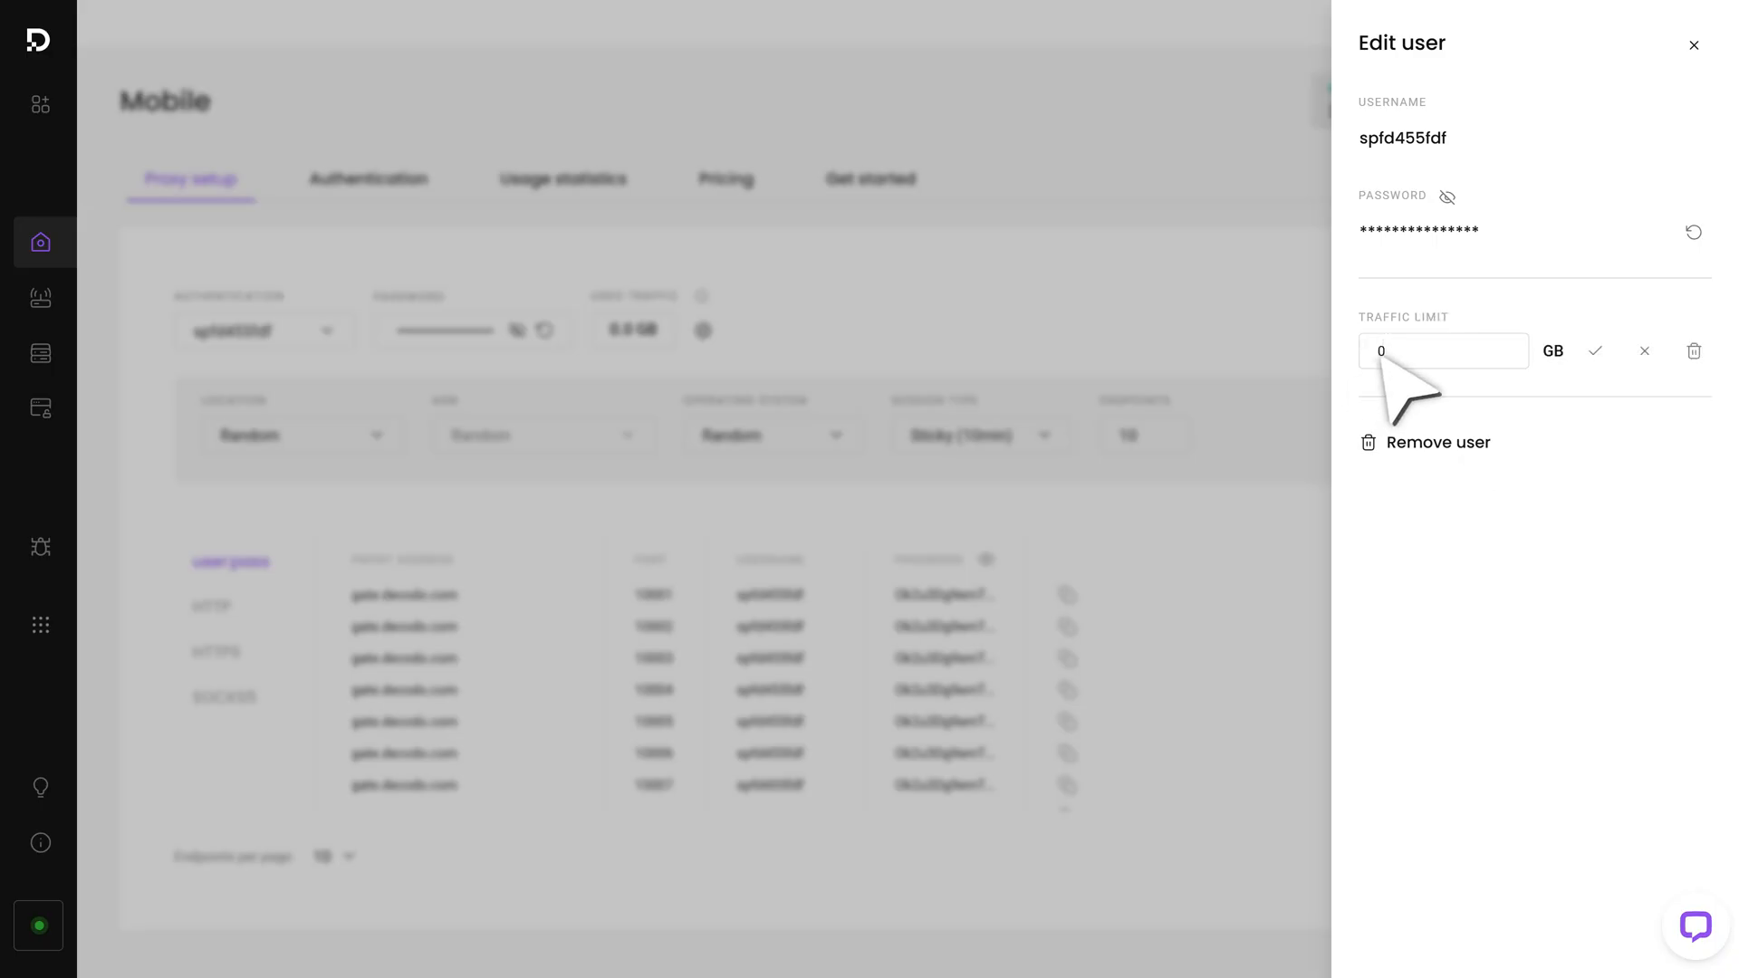
pyautogui.click(1594, 350)
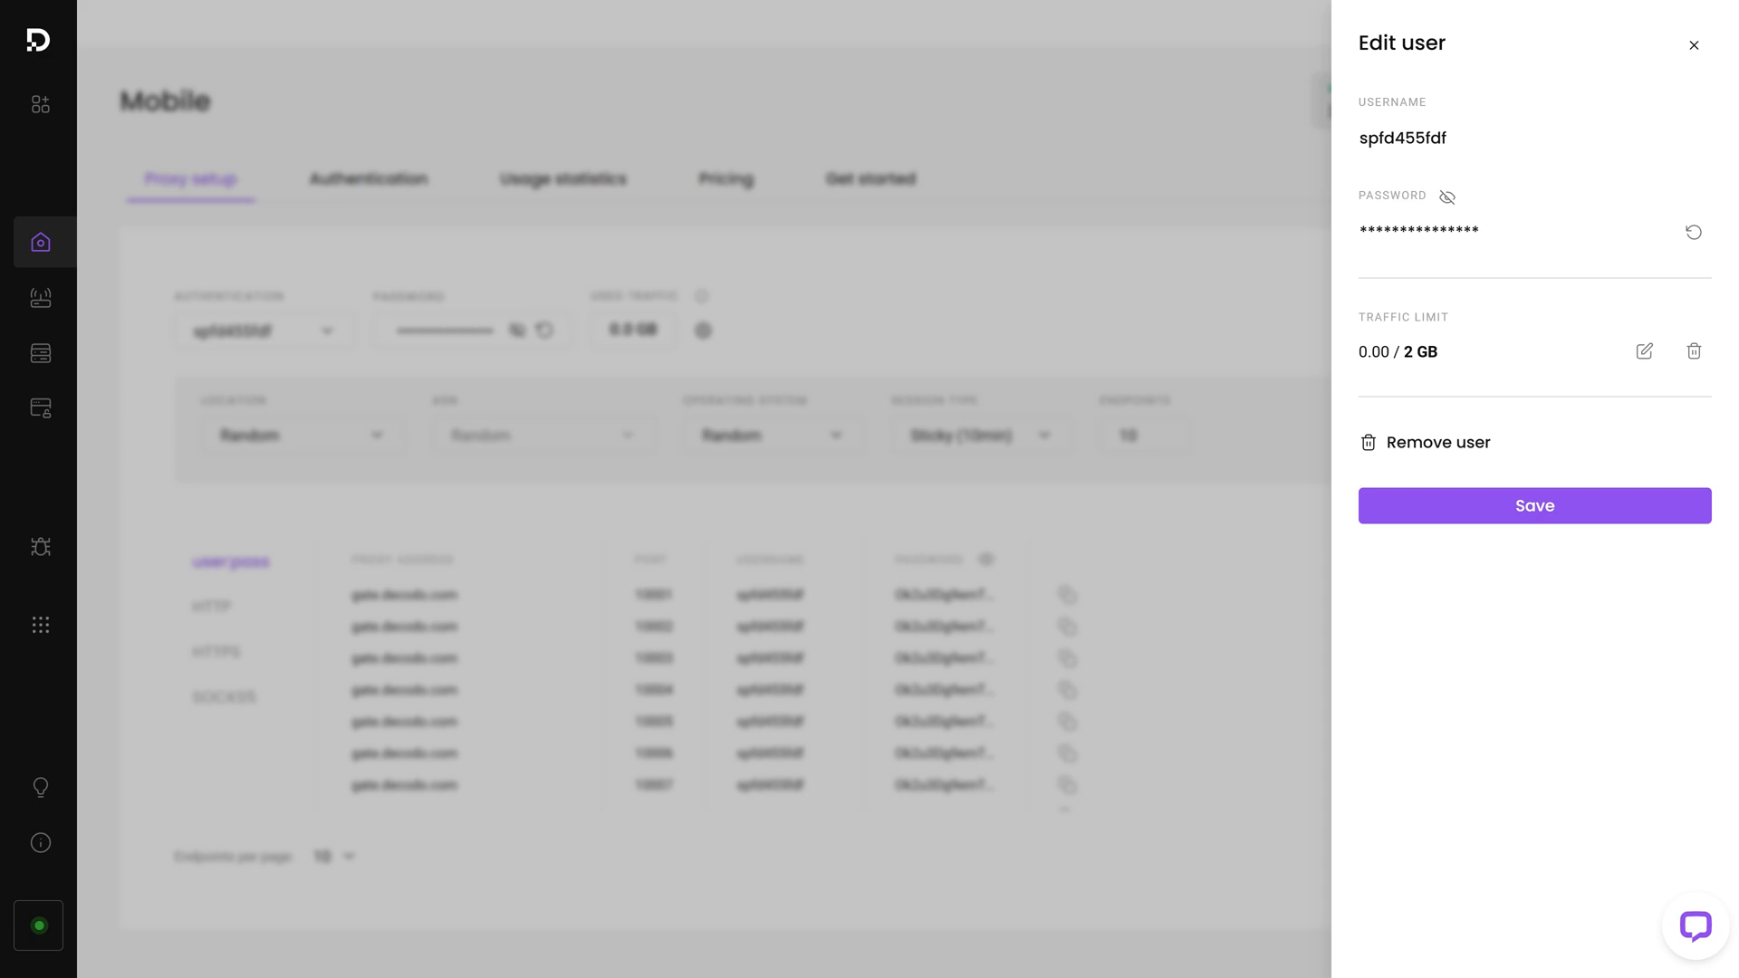
# Remove the old proxy user spfd455fdf and confirm the deletion.
pyautogui.click(1425, 442)
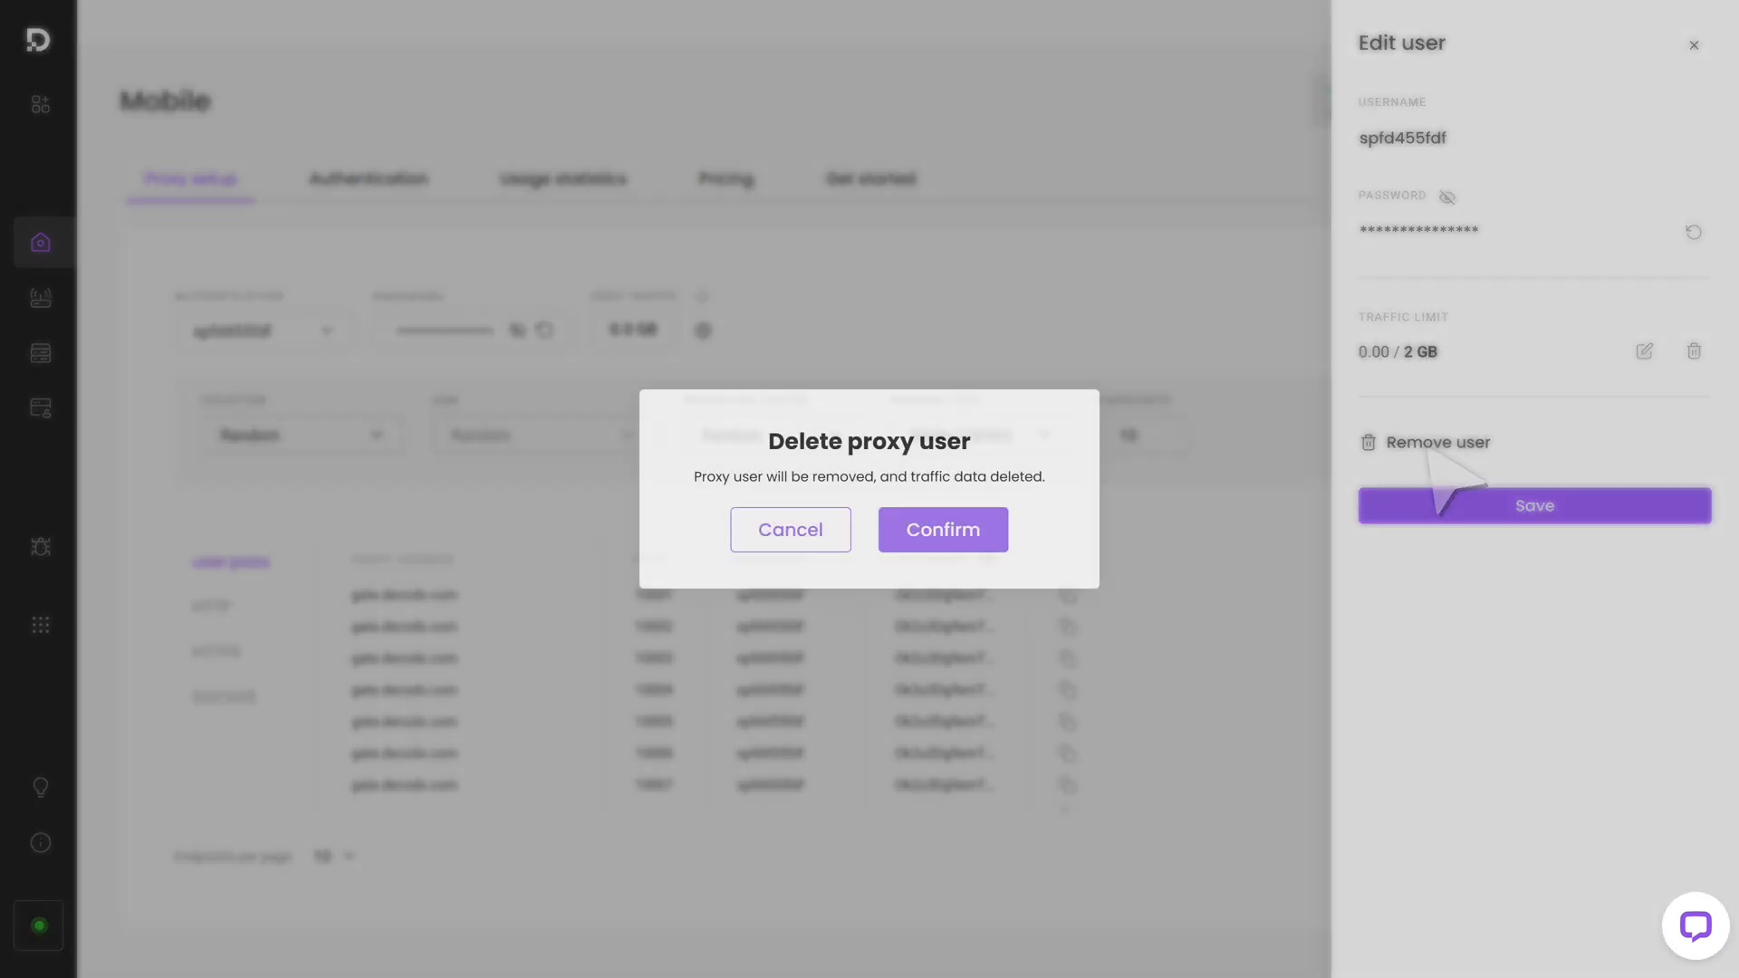
pyautogui.click(942, 530)
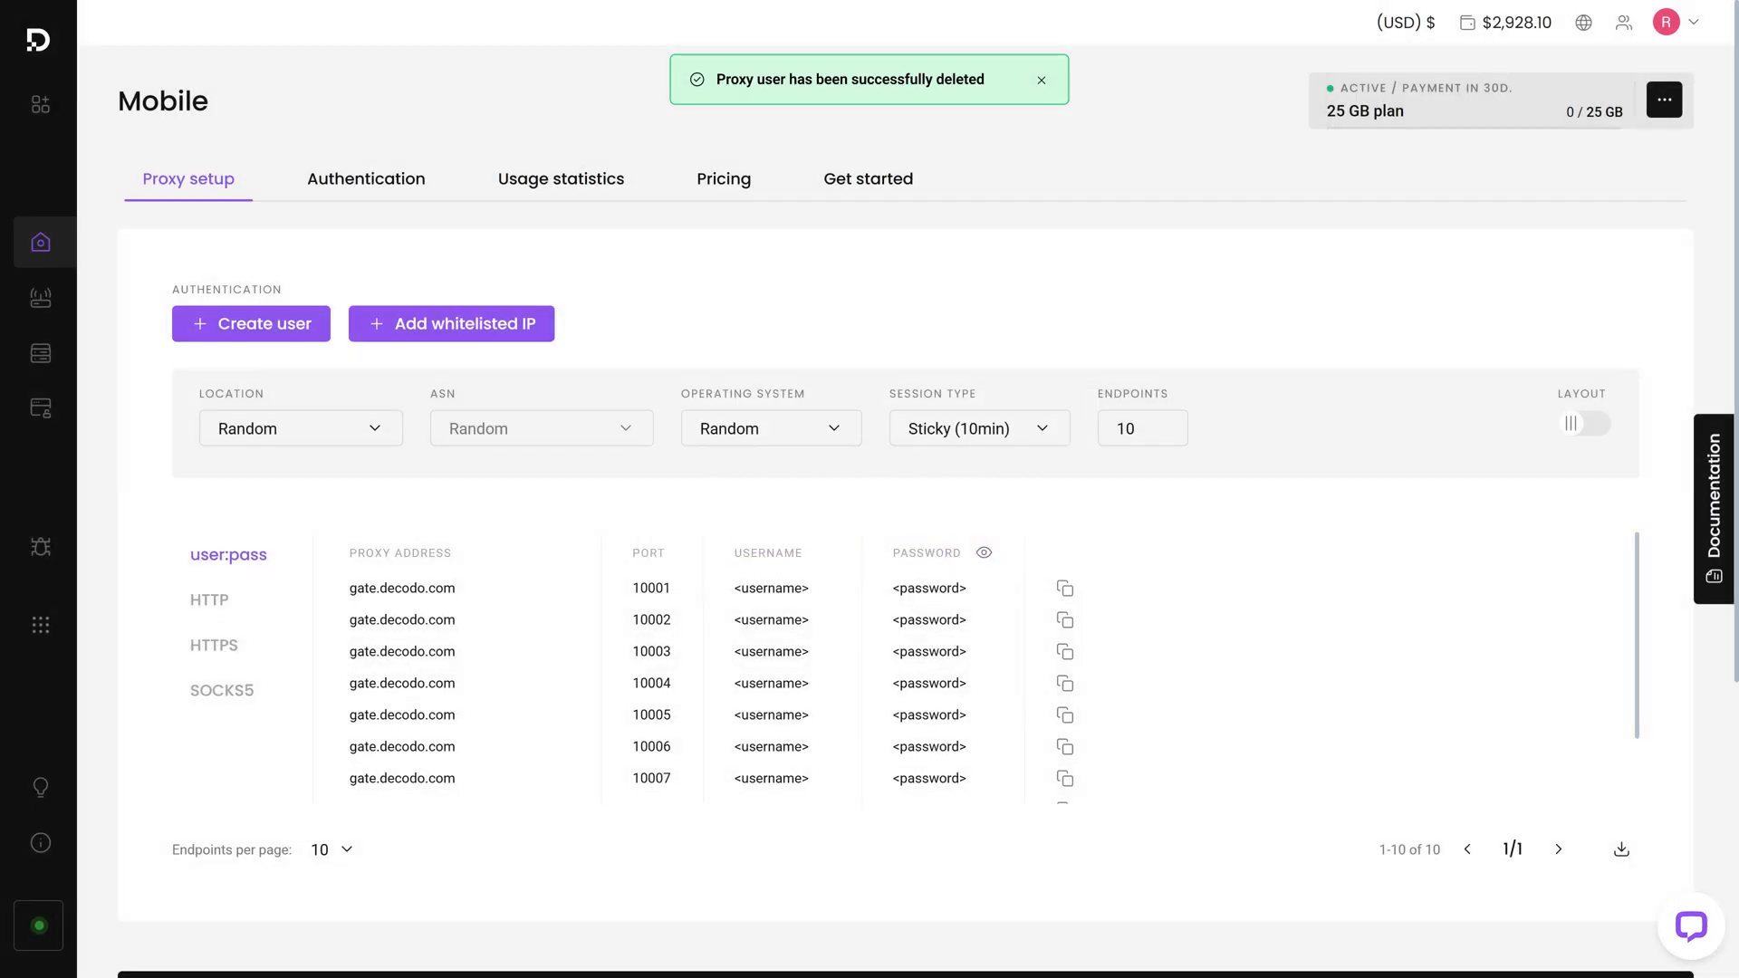
# Create a new proxy user named NewMobileUser.
pyautogui.click(251, 323)
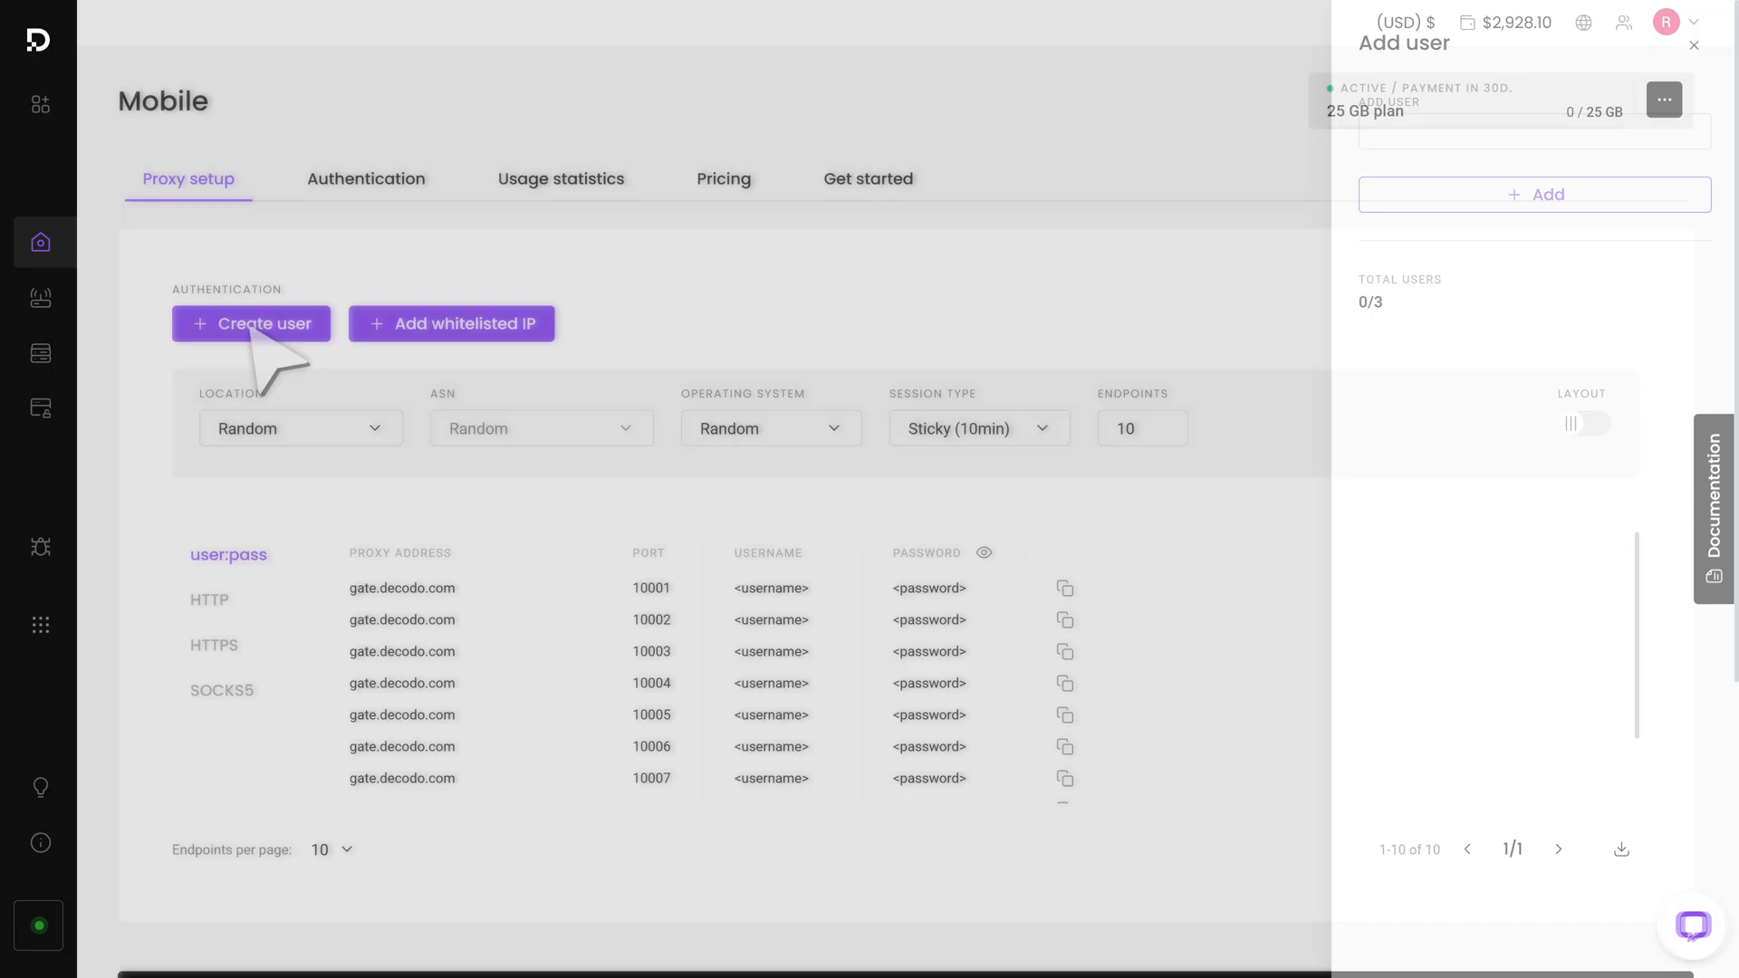
pyautogui.write('NewMobileUser')
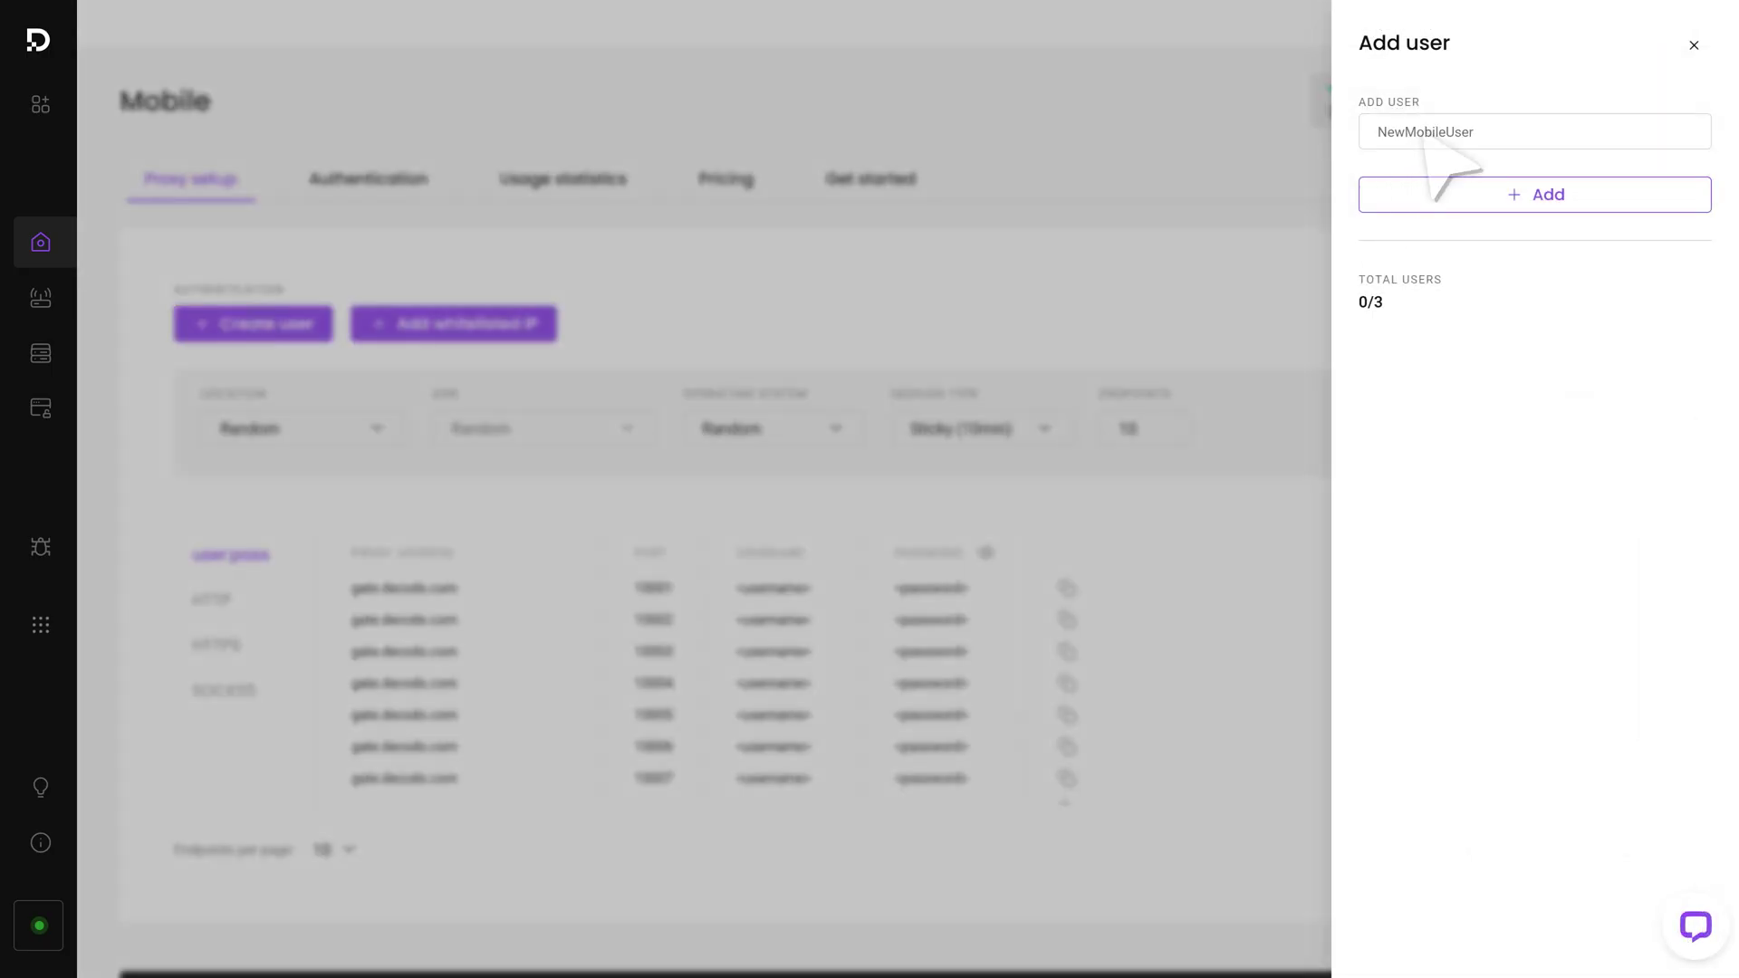
pyautogui.click(1535, 195)
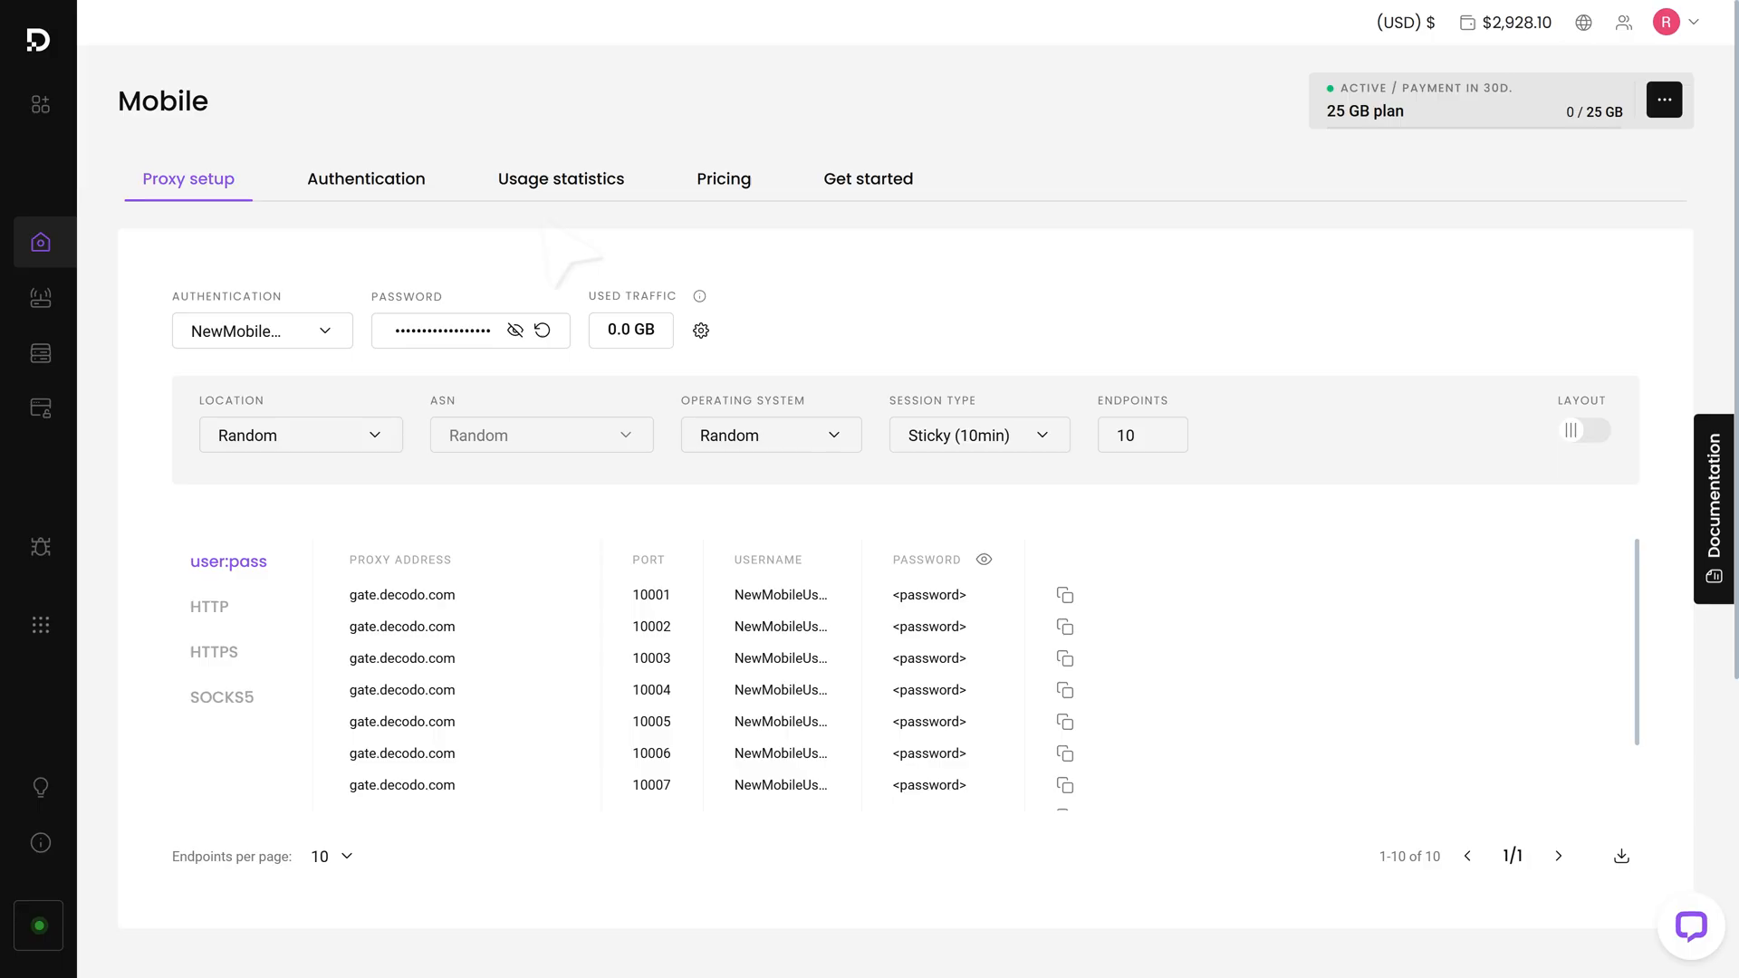
# Buy one extra proxy user slot for $10, raising capacity to four users.
pyautogui.click(366, 179)
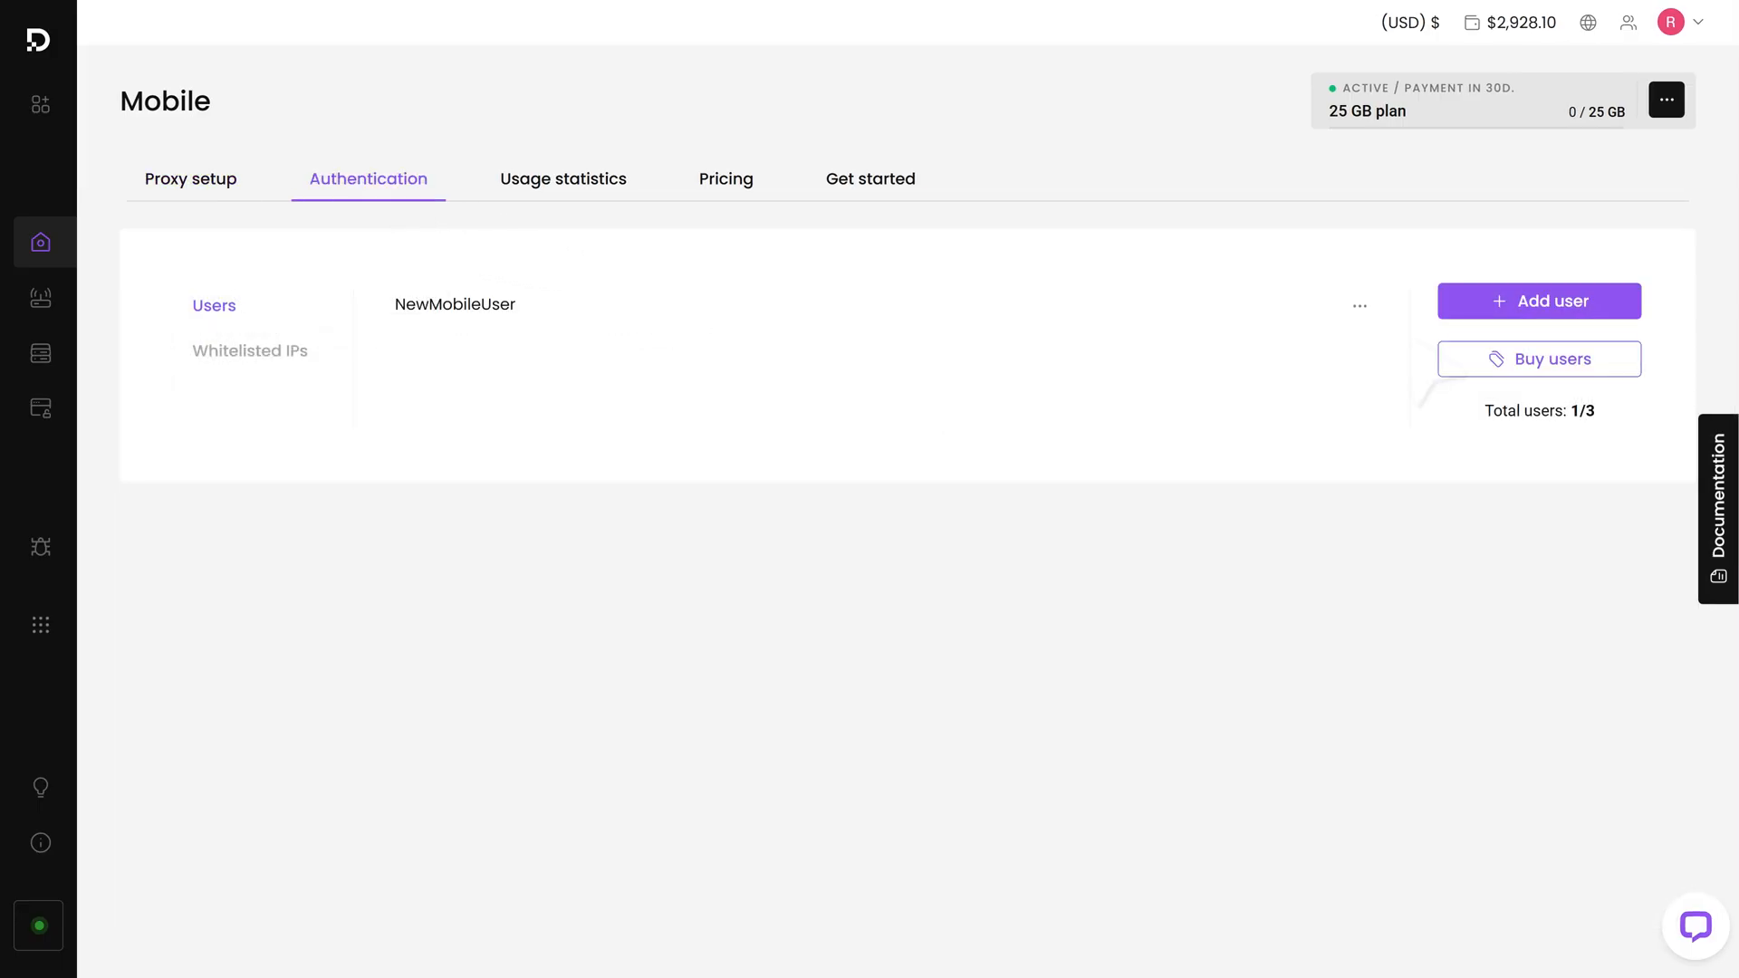
pyautogui.click(1539, 358)
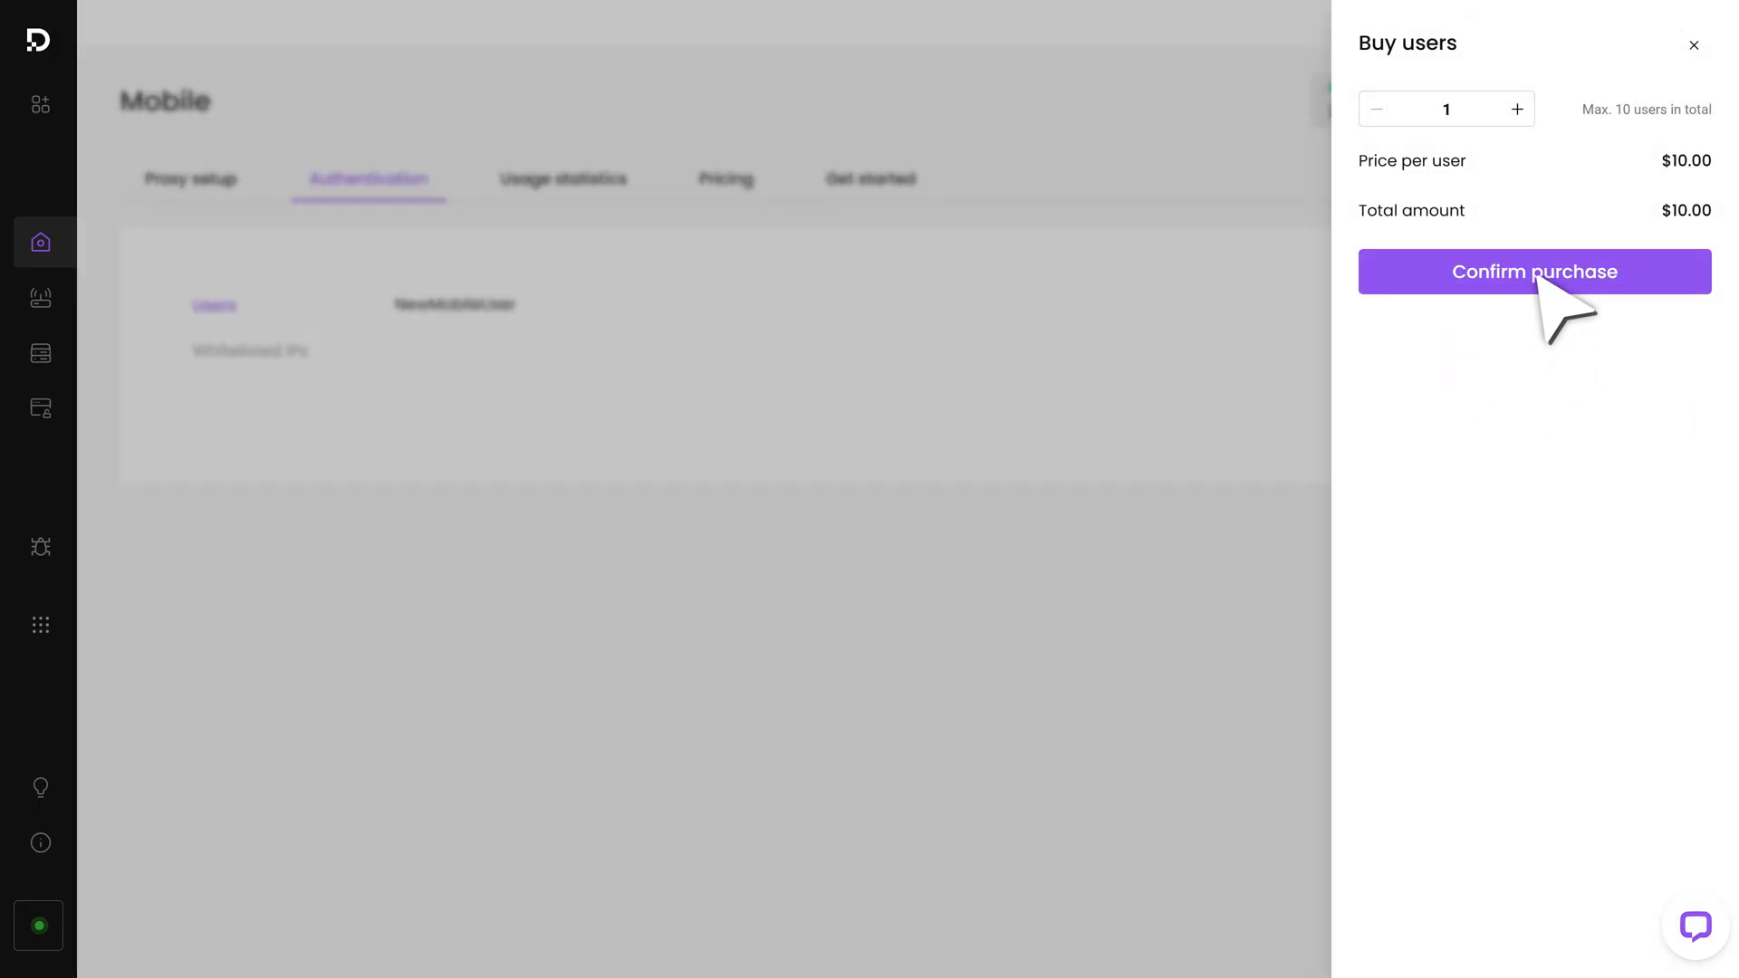
pyautogui.click(1535, 271)
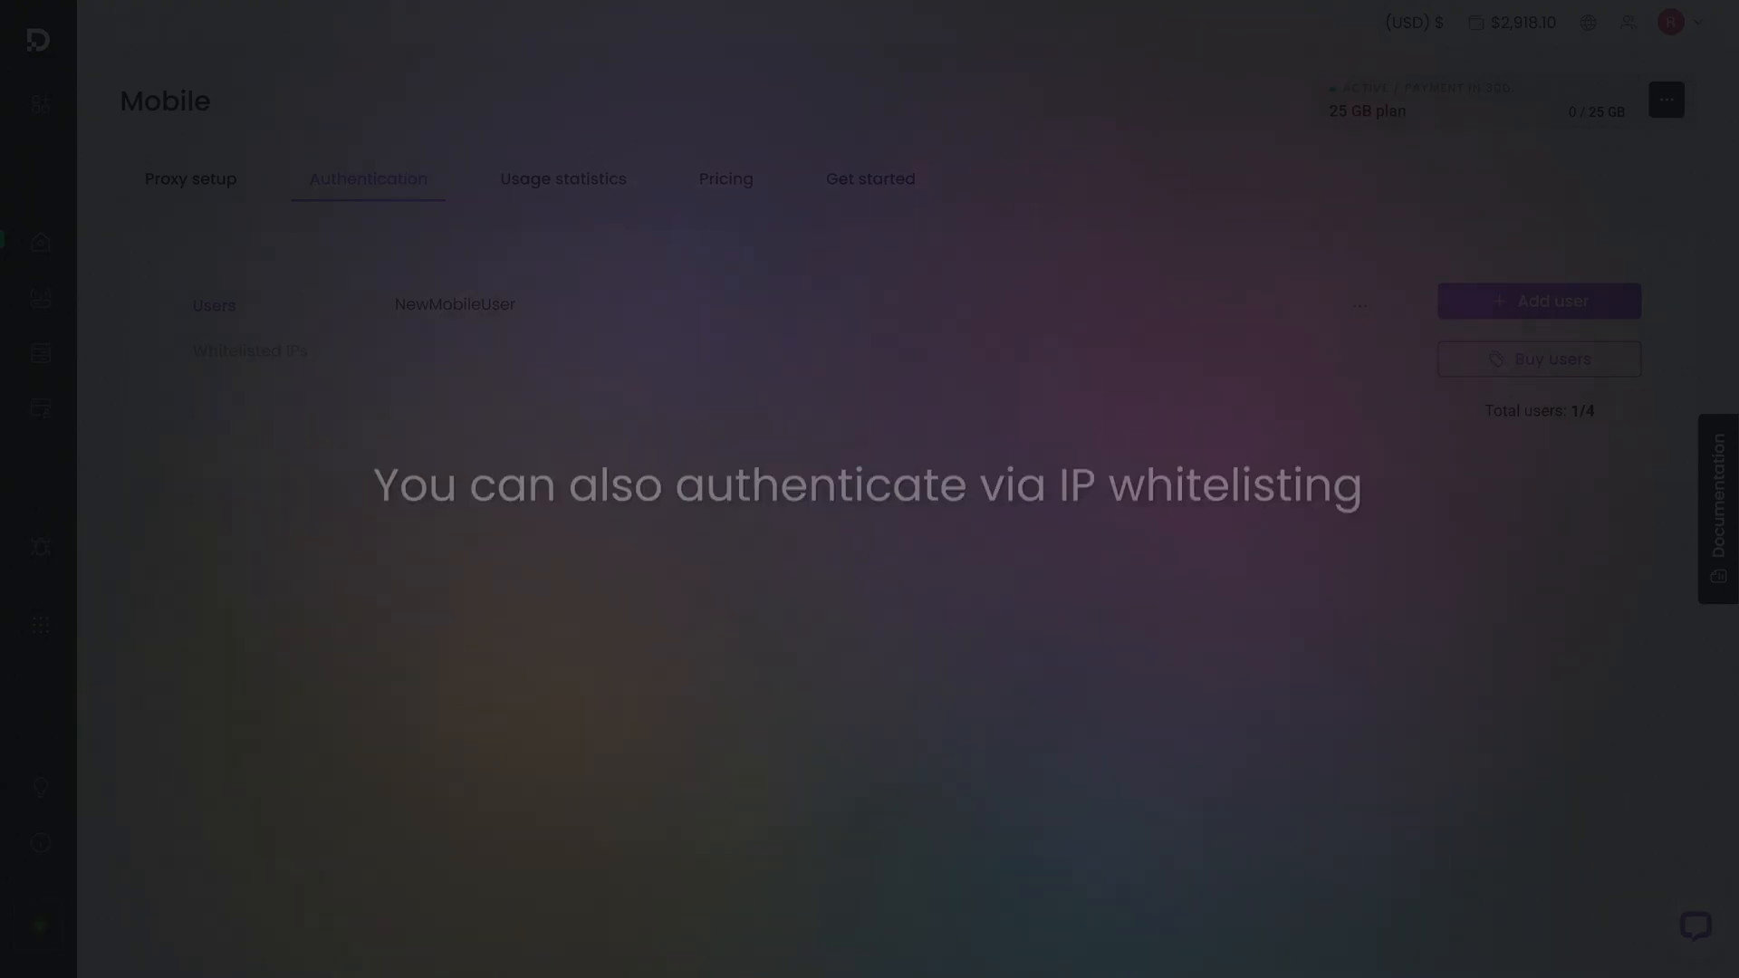
# Add 248.247.138.104 to the whitelisted IPs and dismiss the success message.
pyautogui.click(249, 351)
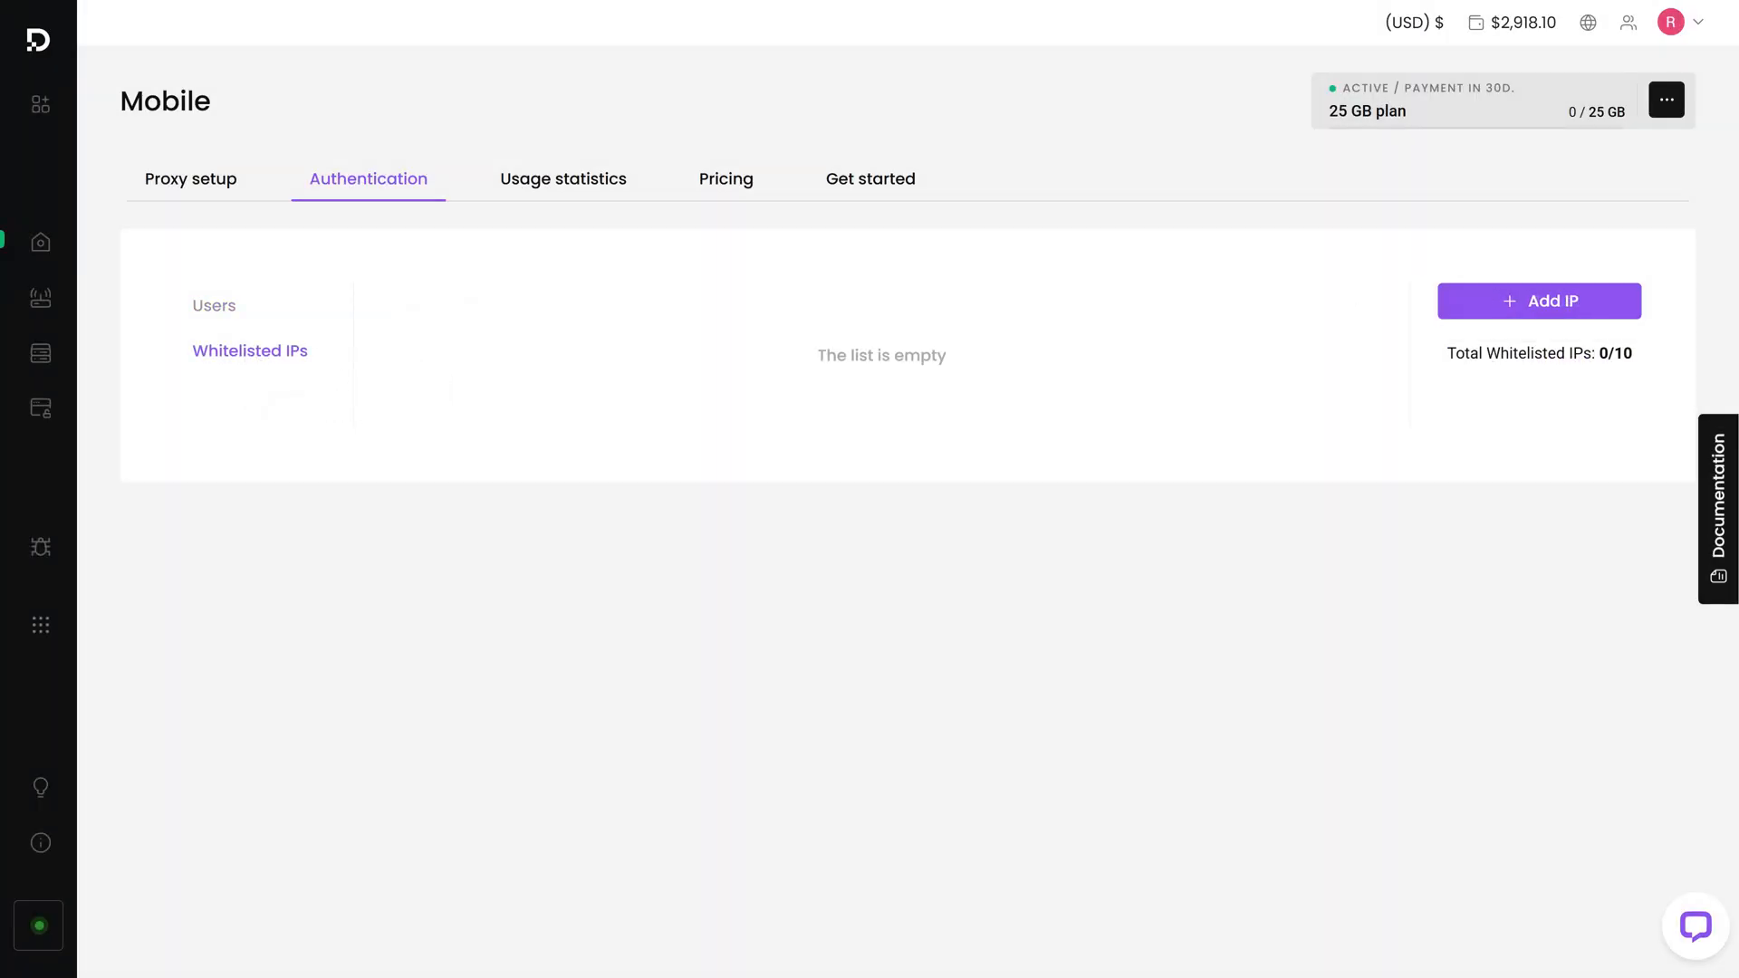
pyautogui.click(1539, 301)
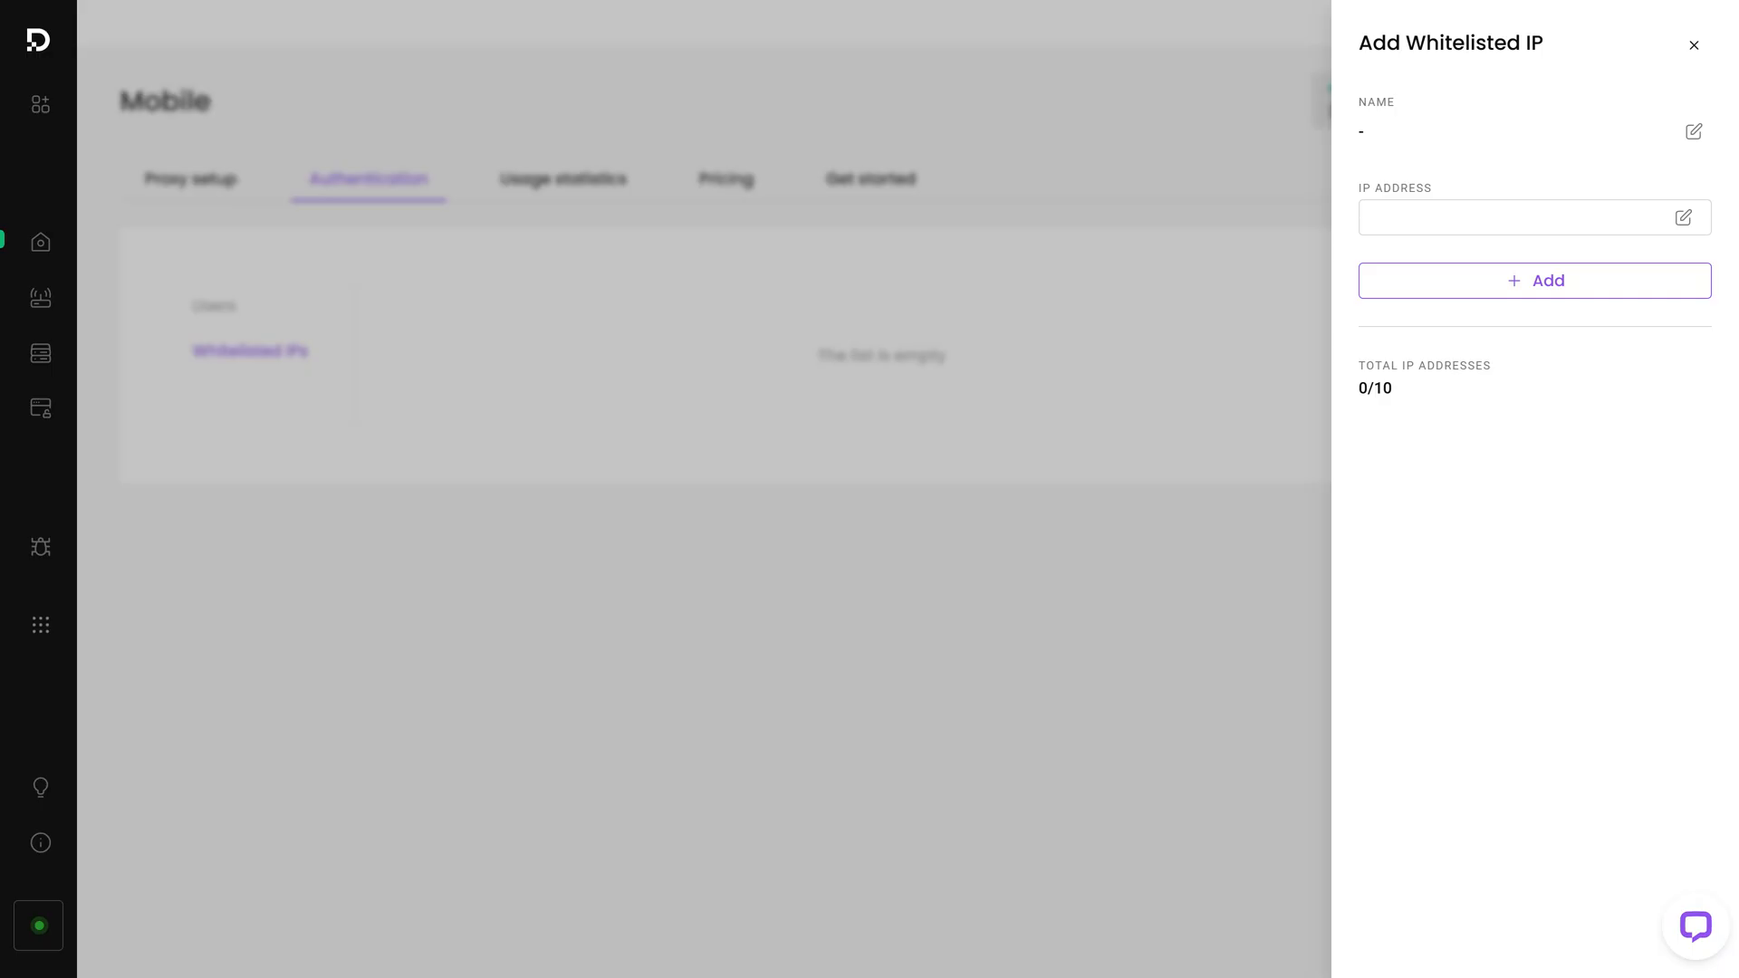
pyautogui.write('248.247.138.104')
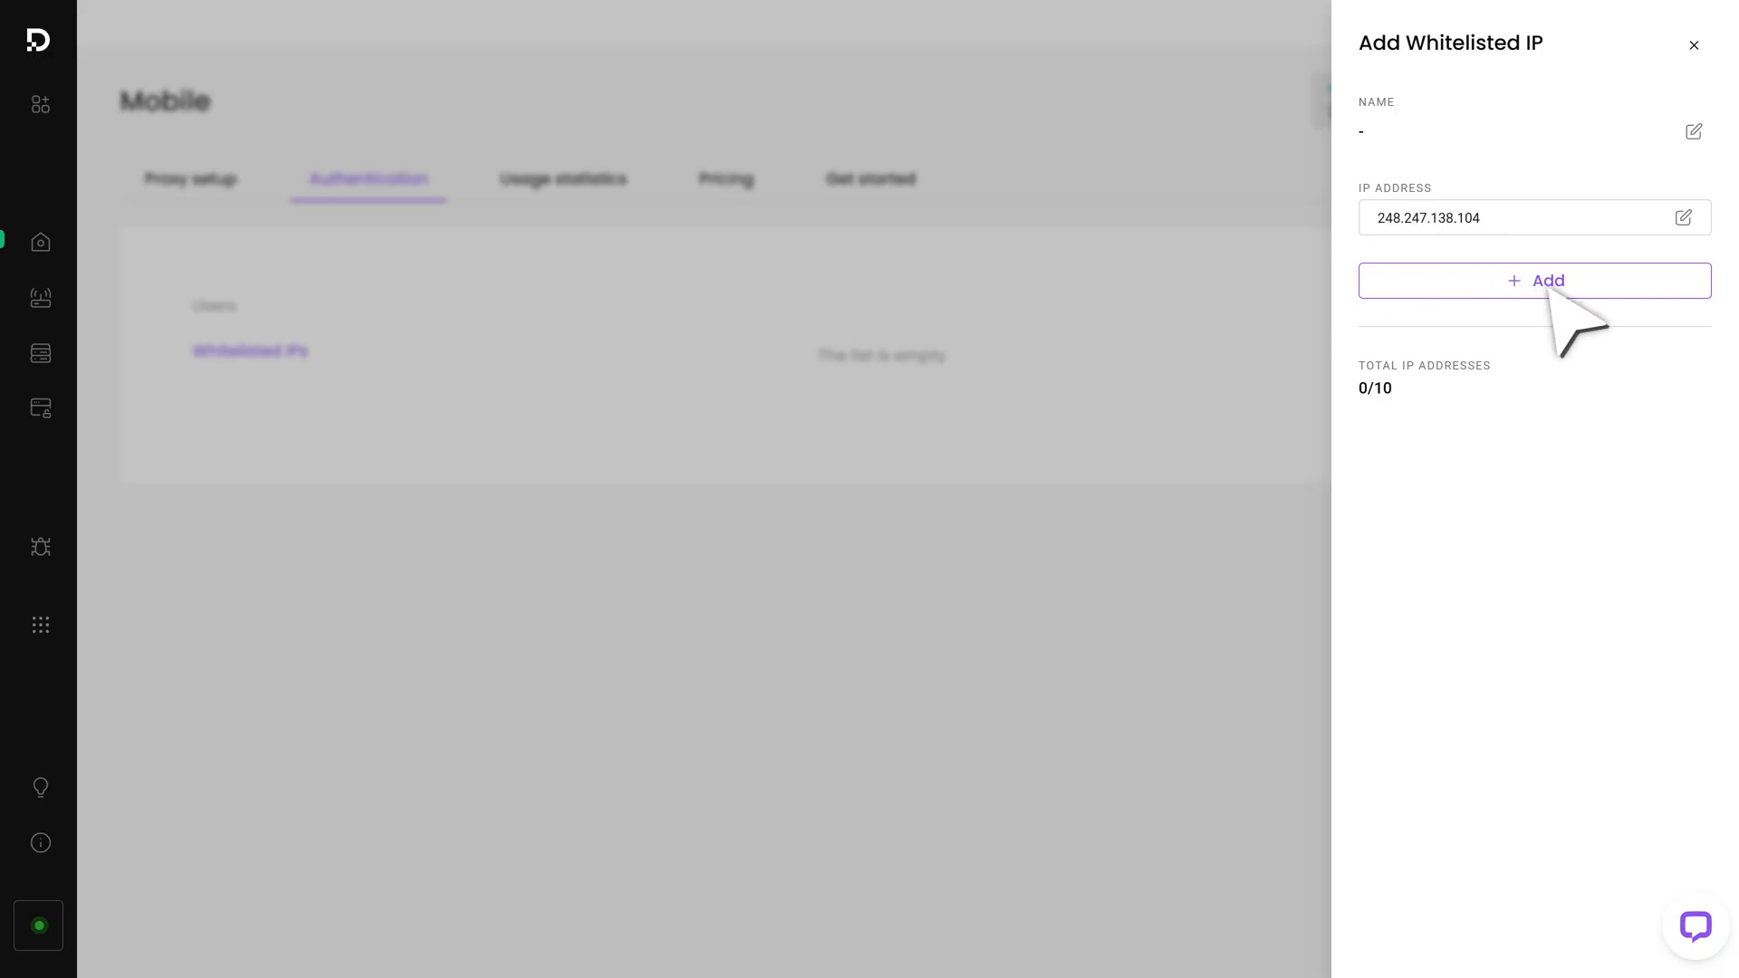
pyautogui.click(1535, 280)
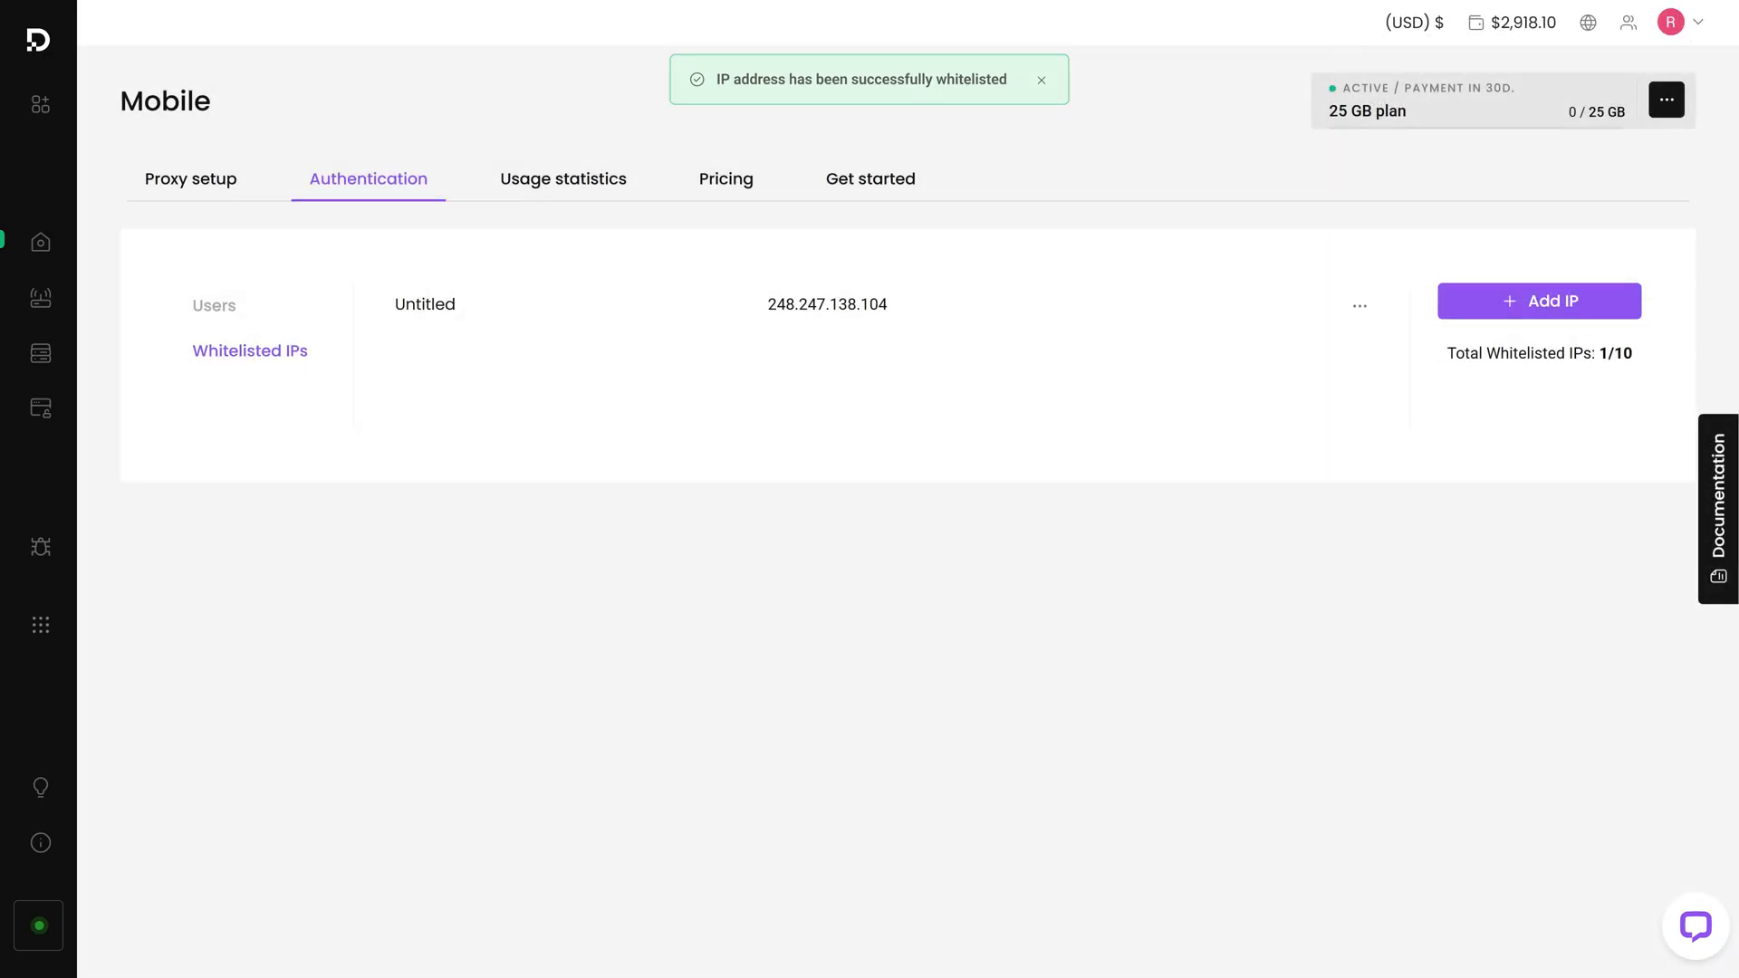
pyautogui.click(1041, 79)
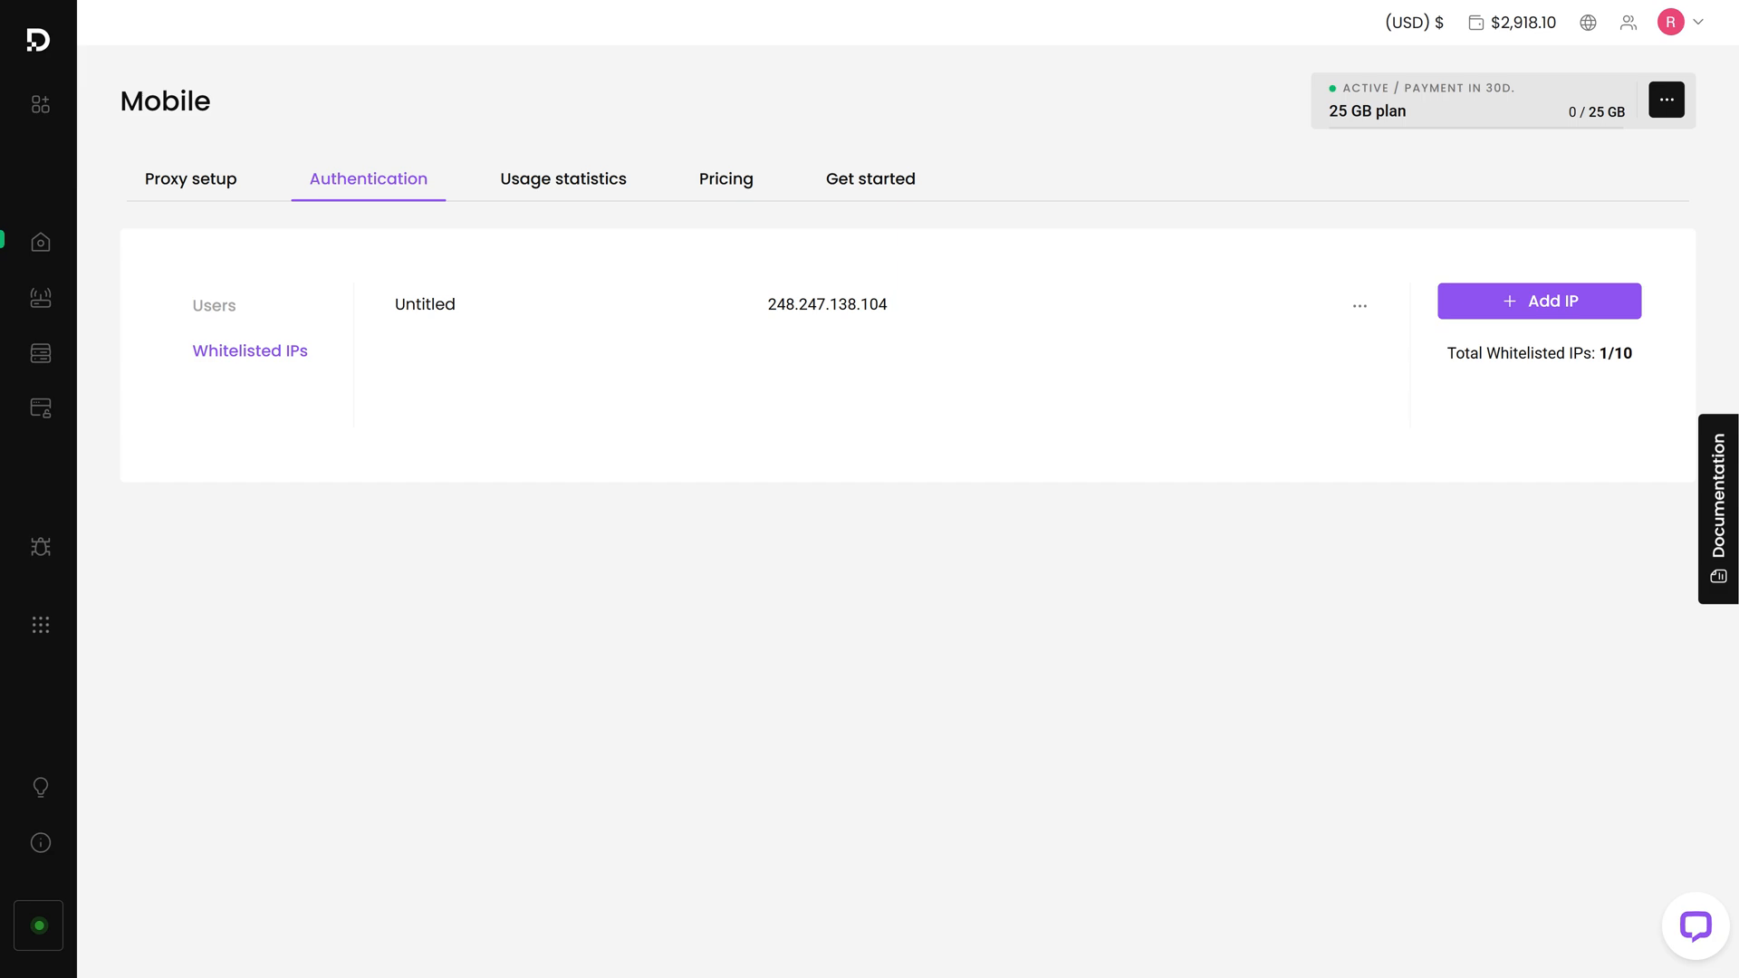
# Set the mobile proxy location to USA (us.decodo.com) and review the OS choices.
pyautogui.click(188, 179)
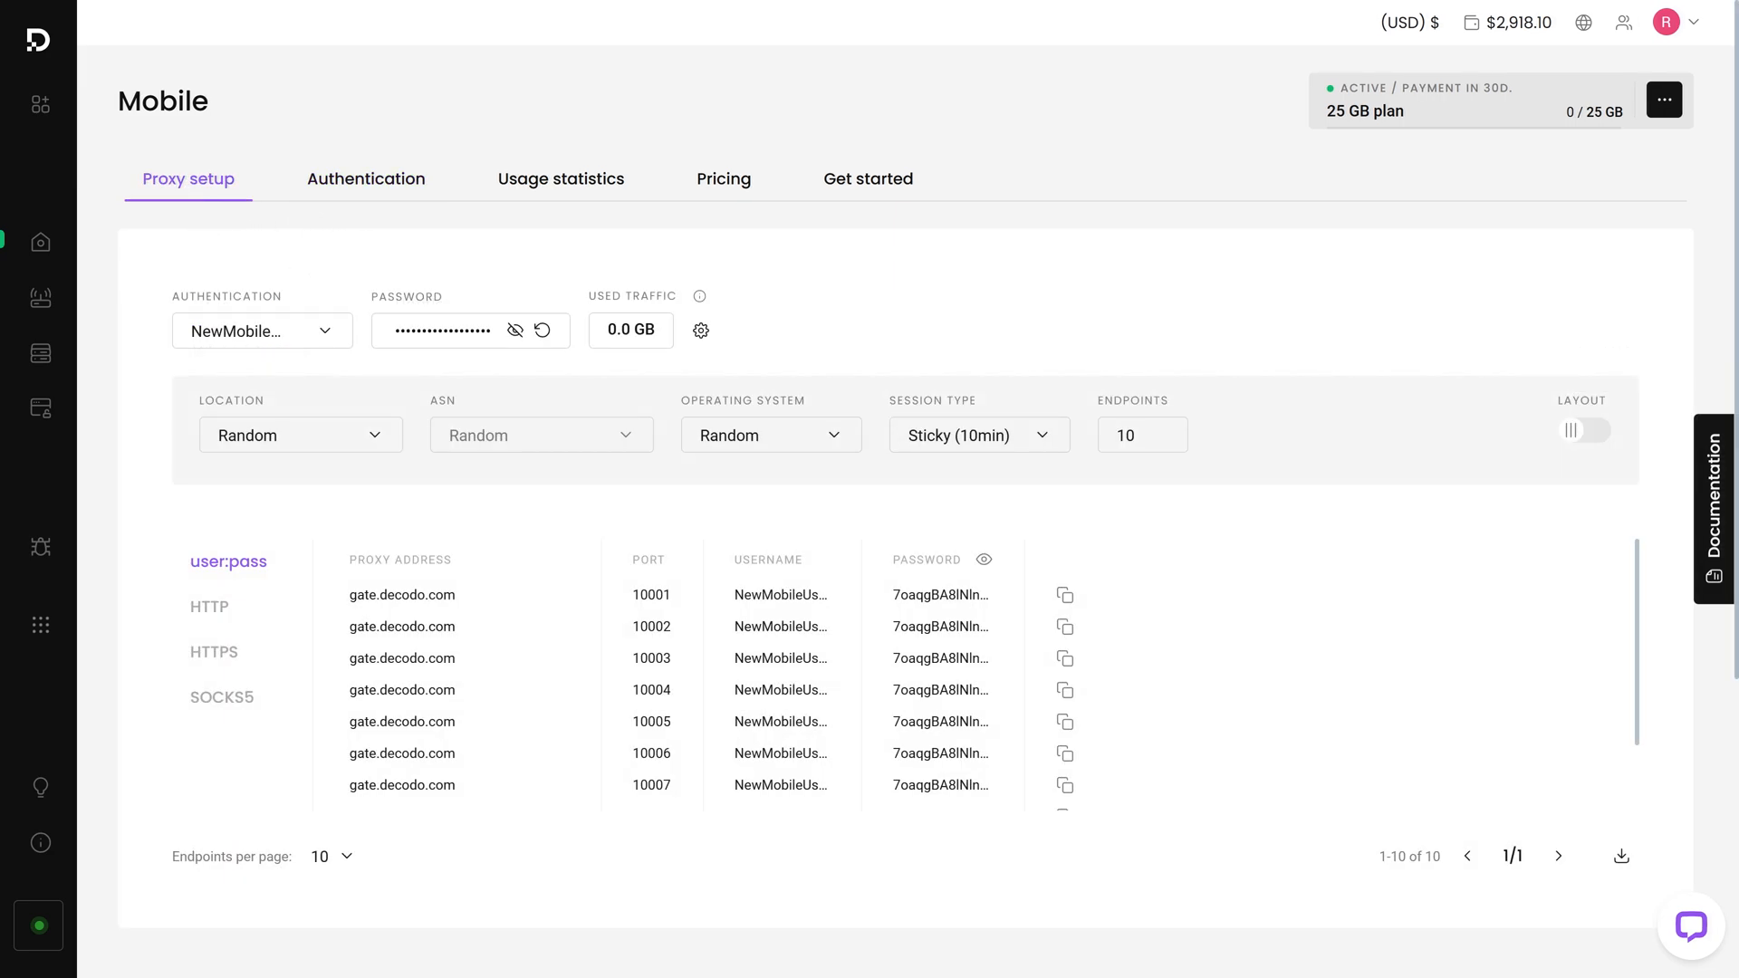
pyautogui.click(262, 330)
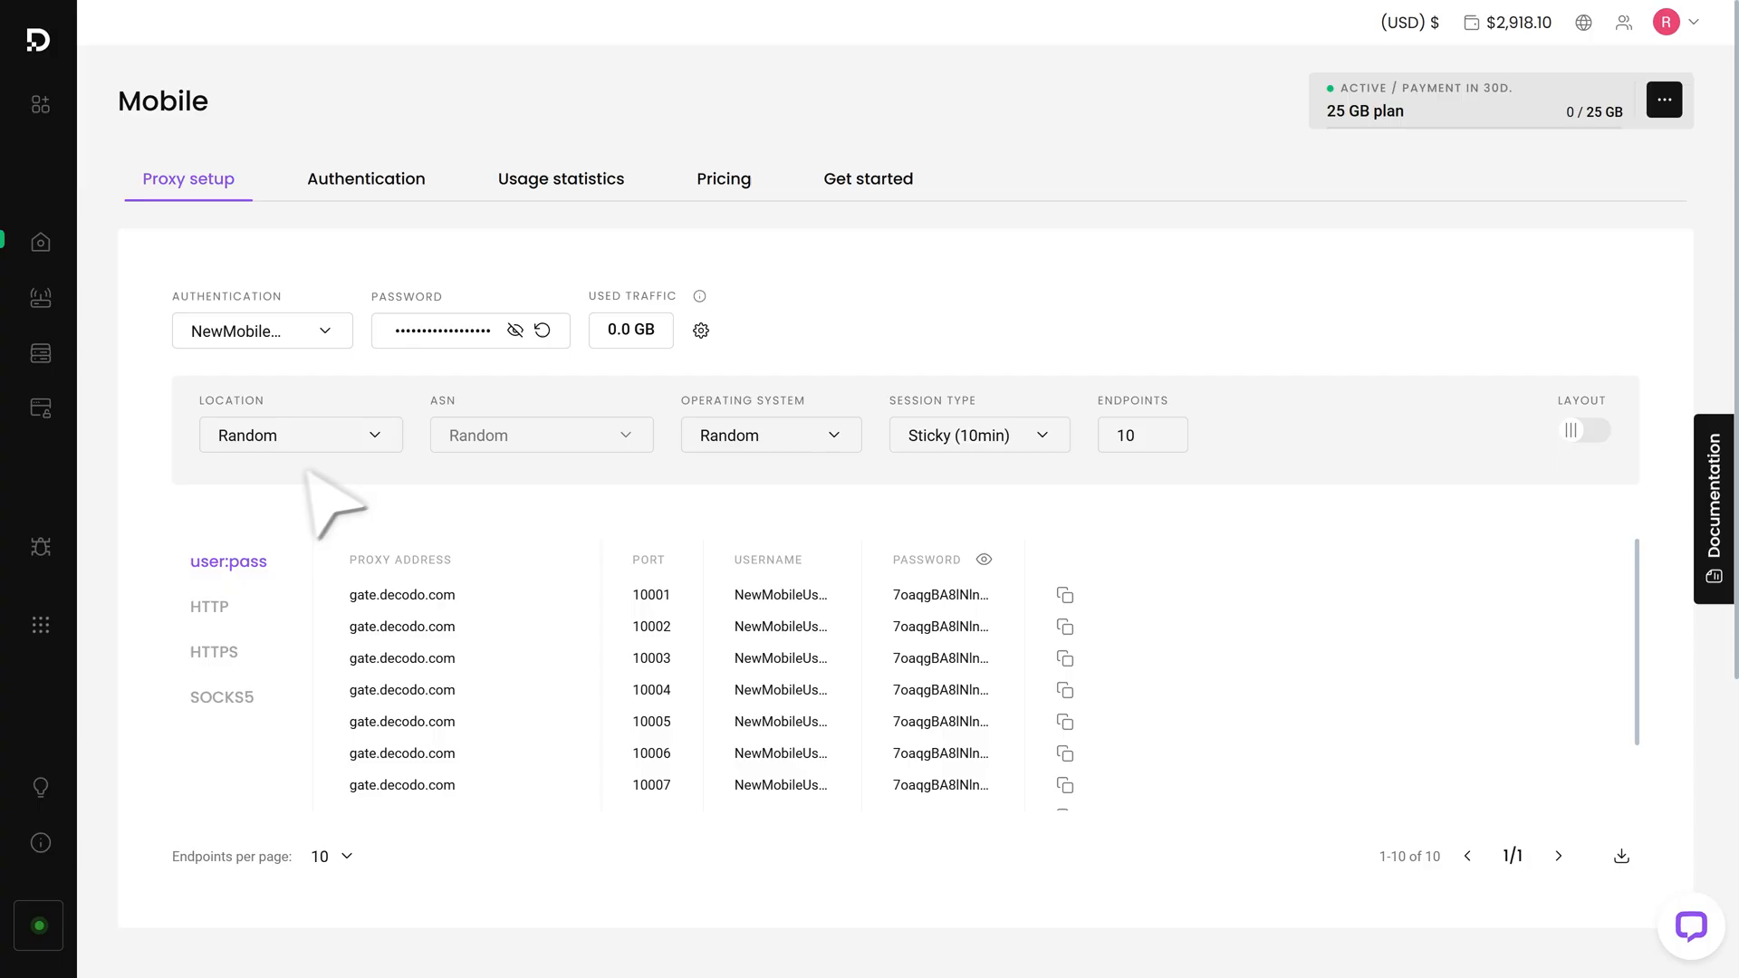
pyautogui.click(301, 435)
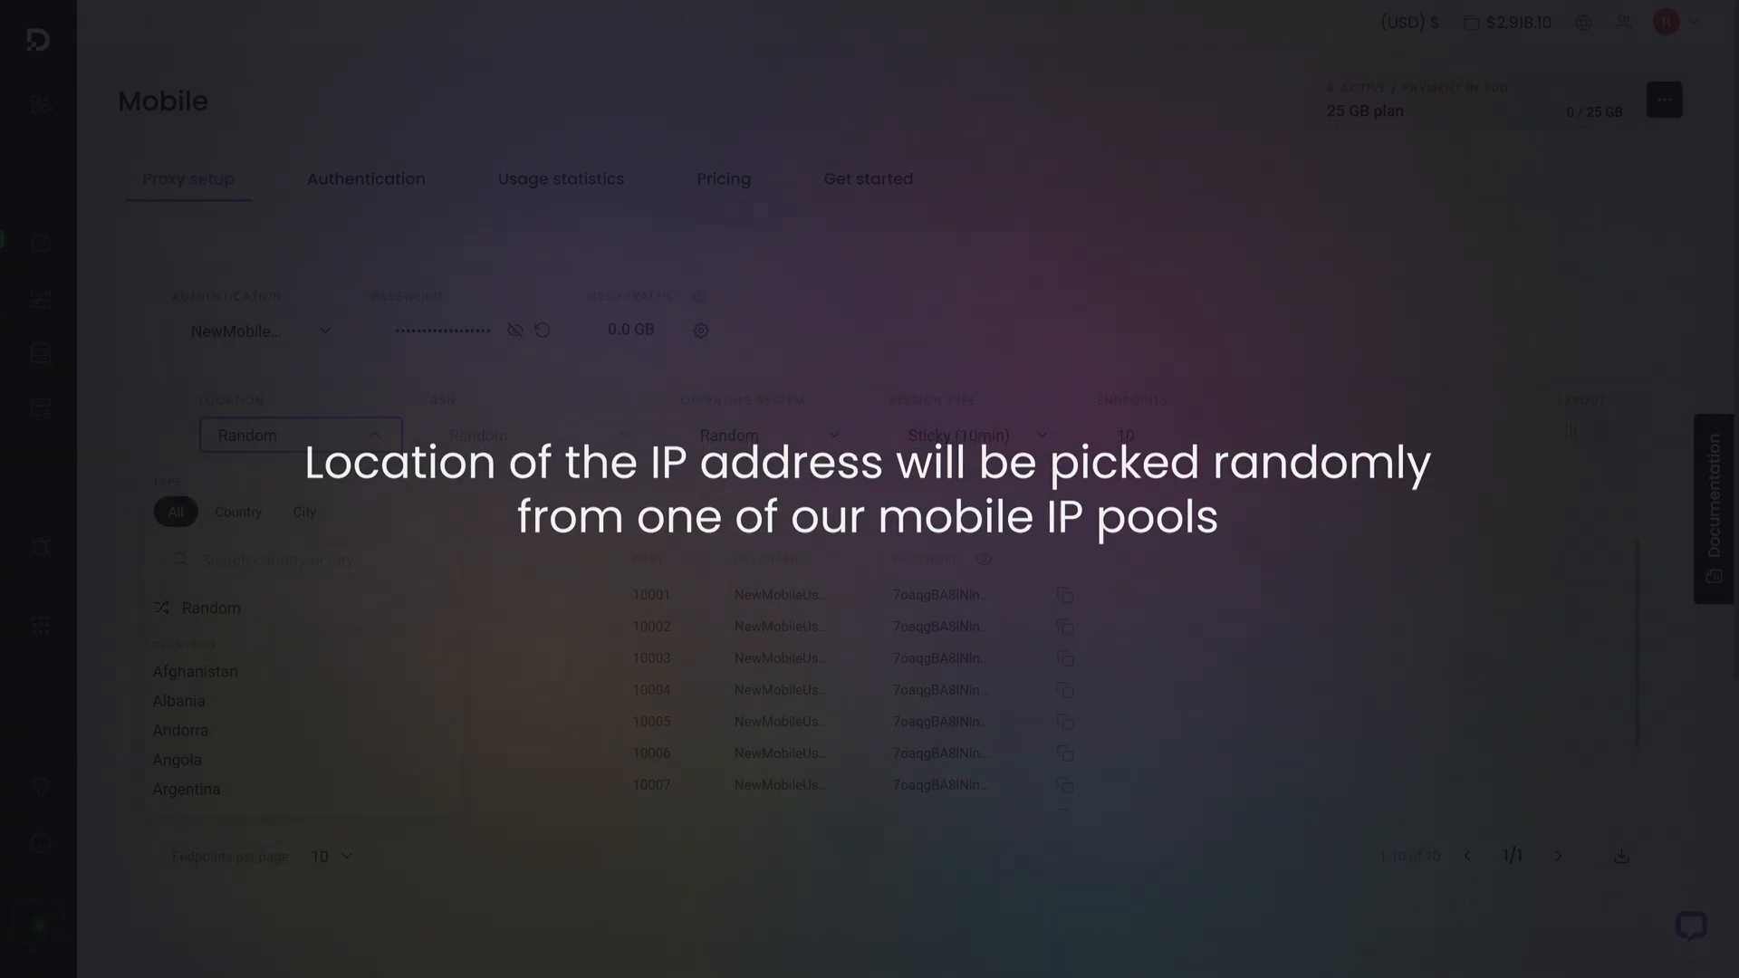
pyautogui.write('USA')
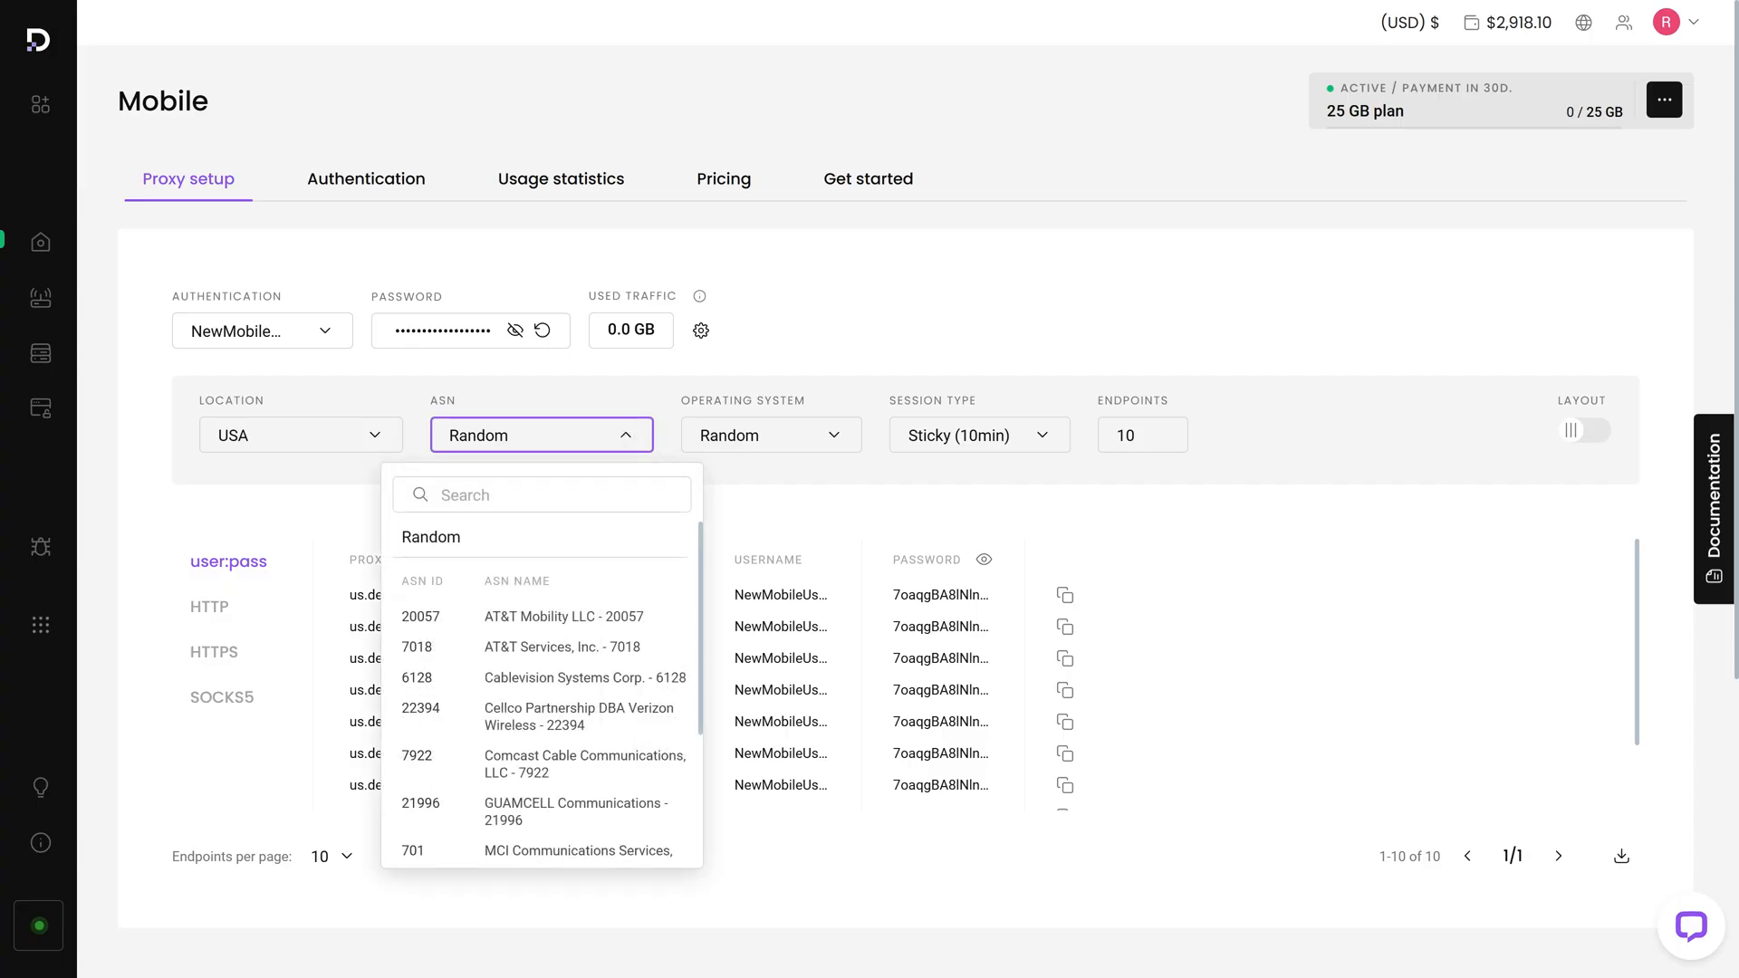
pyautogui.click(770, 436)
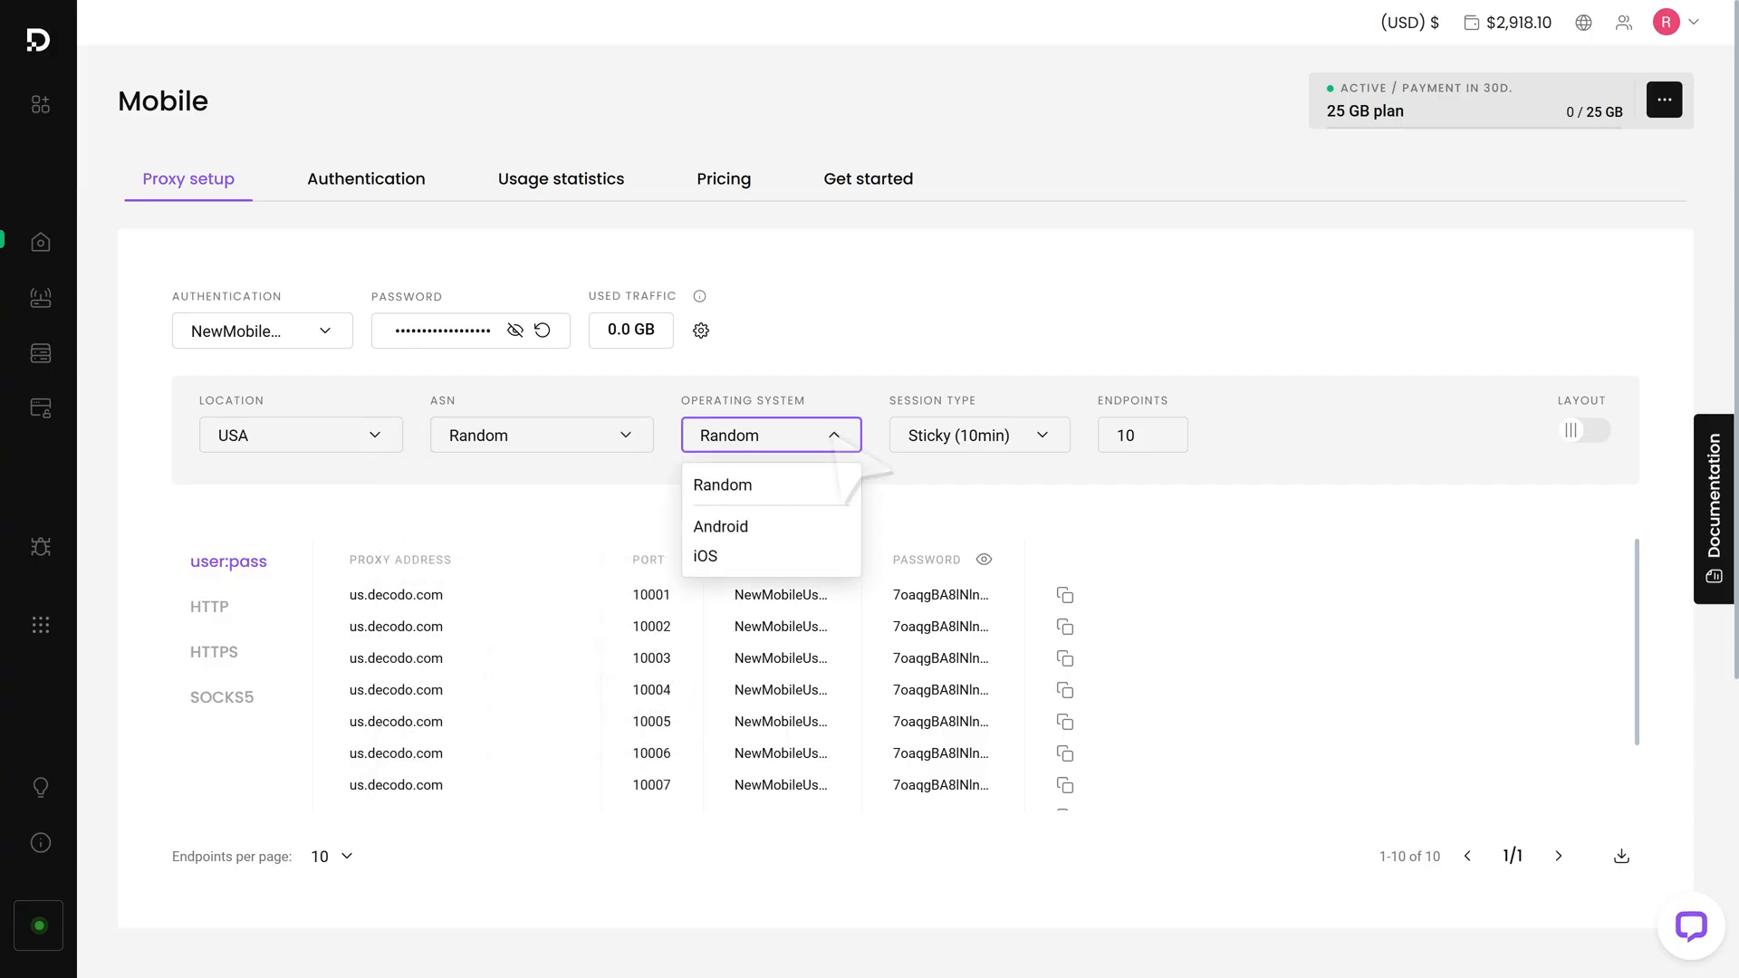
pyautogui.moveTo(729, 539)
pyautogui.write('5')
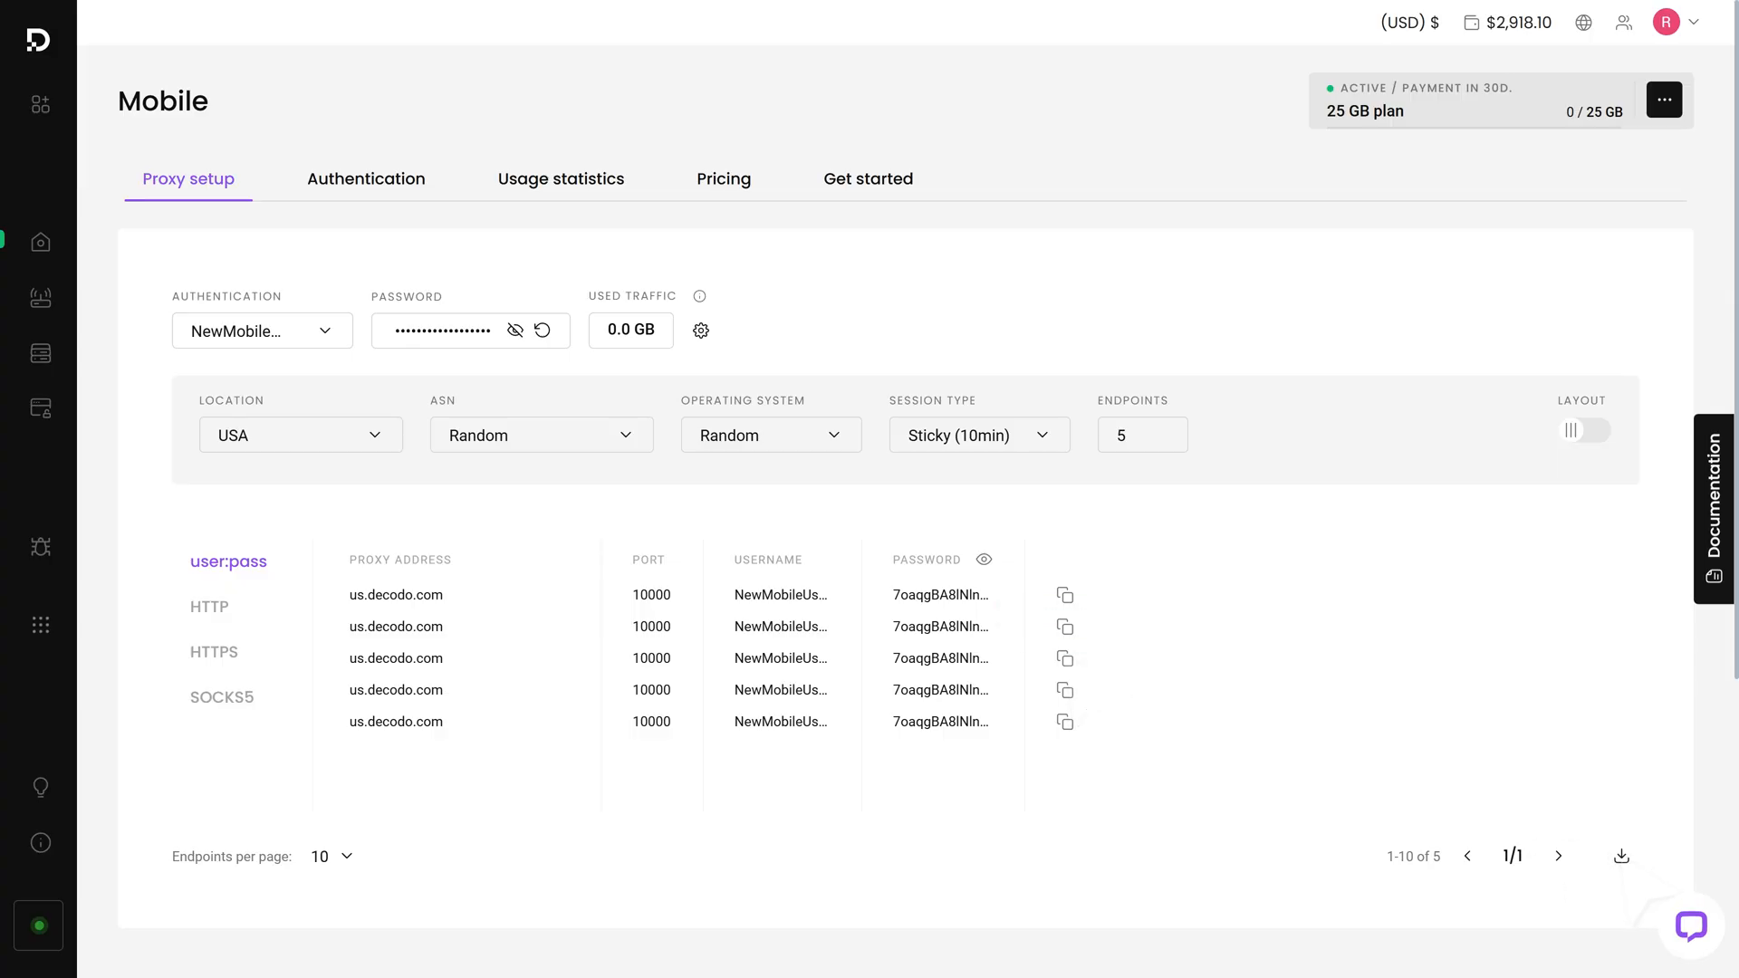
# Show Usage statistics with 157.74 GB total traffic and start a Location filter.
pyautogui.scroll(-3)
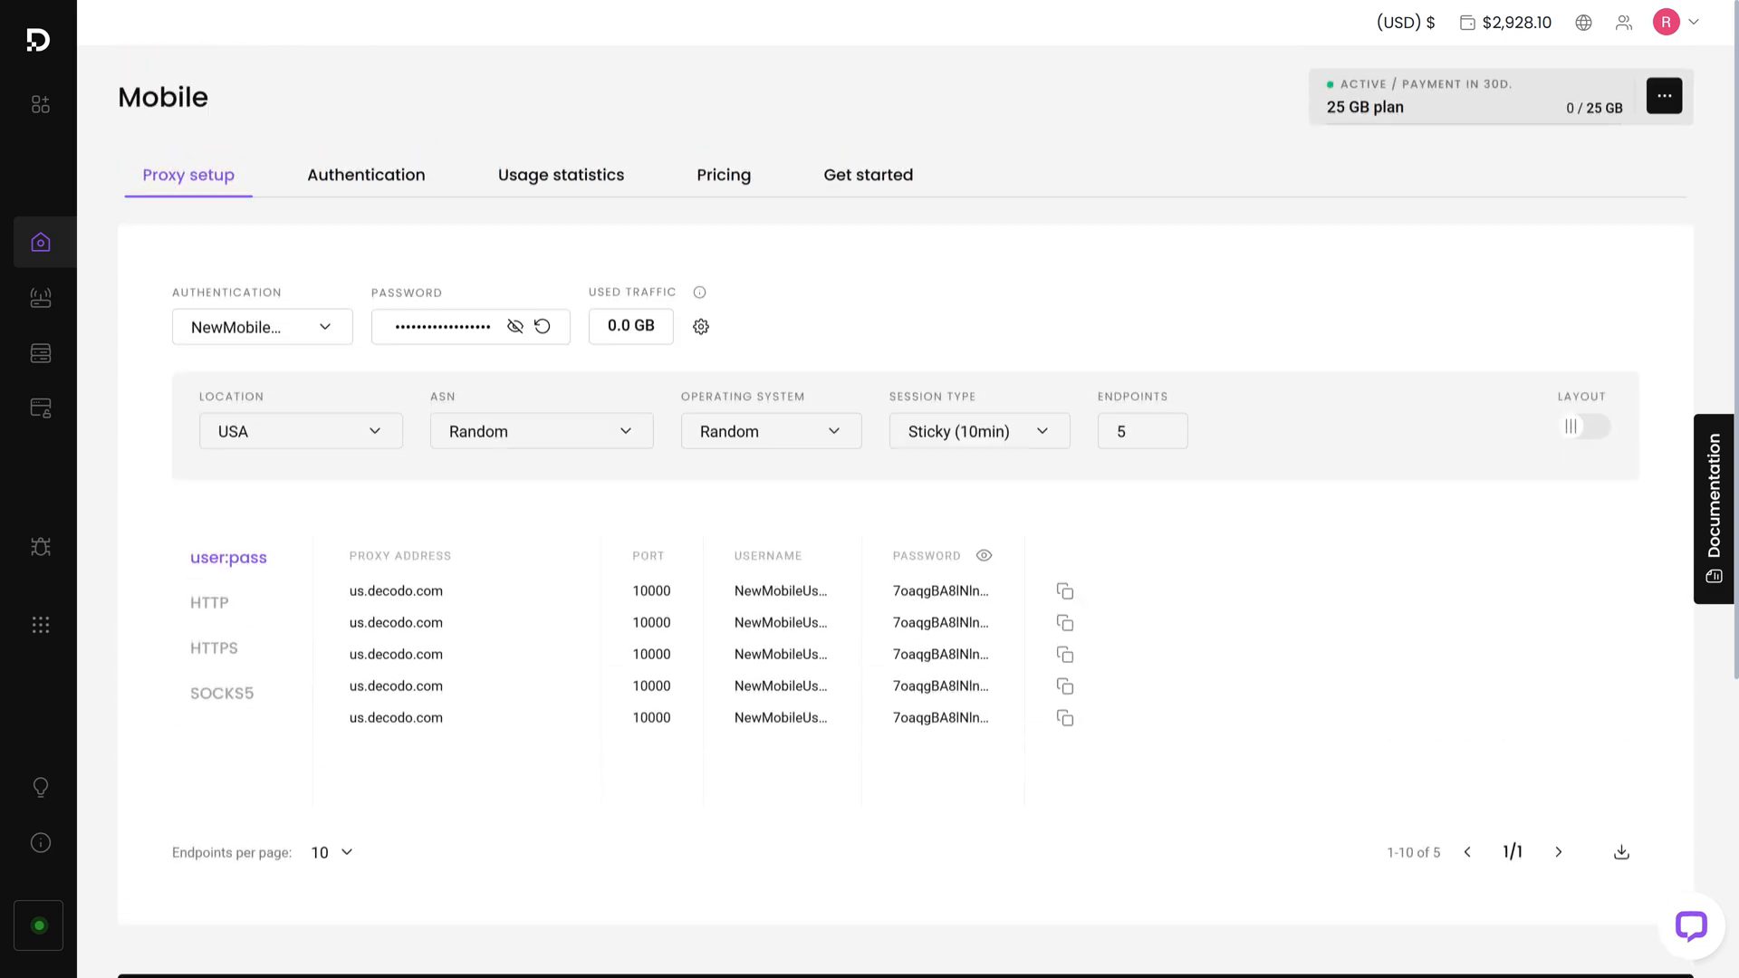
pyautogui.click(560, 175)
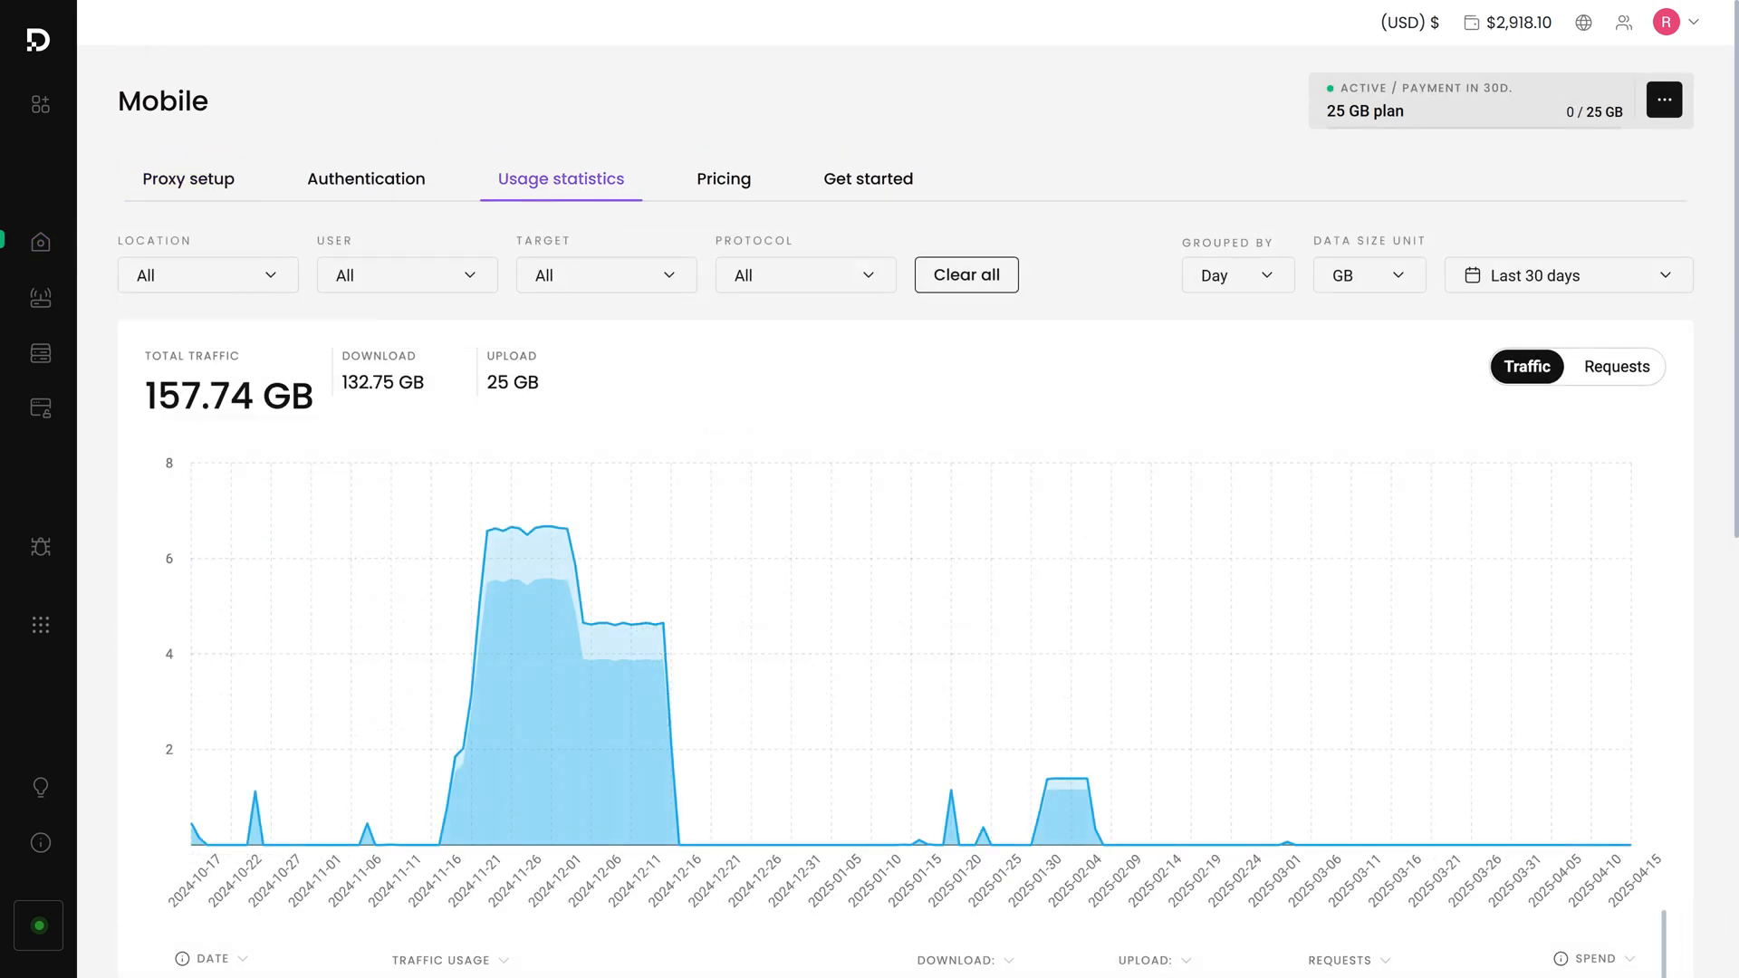
pyautogui.click(207, 275)
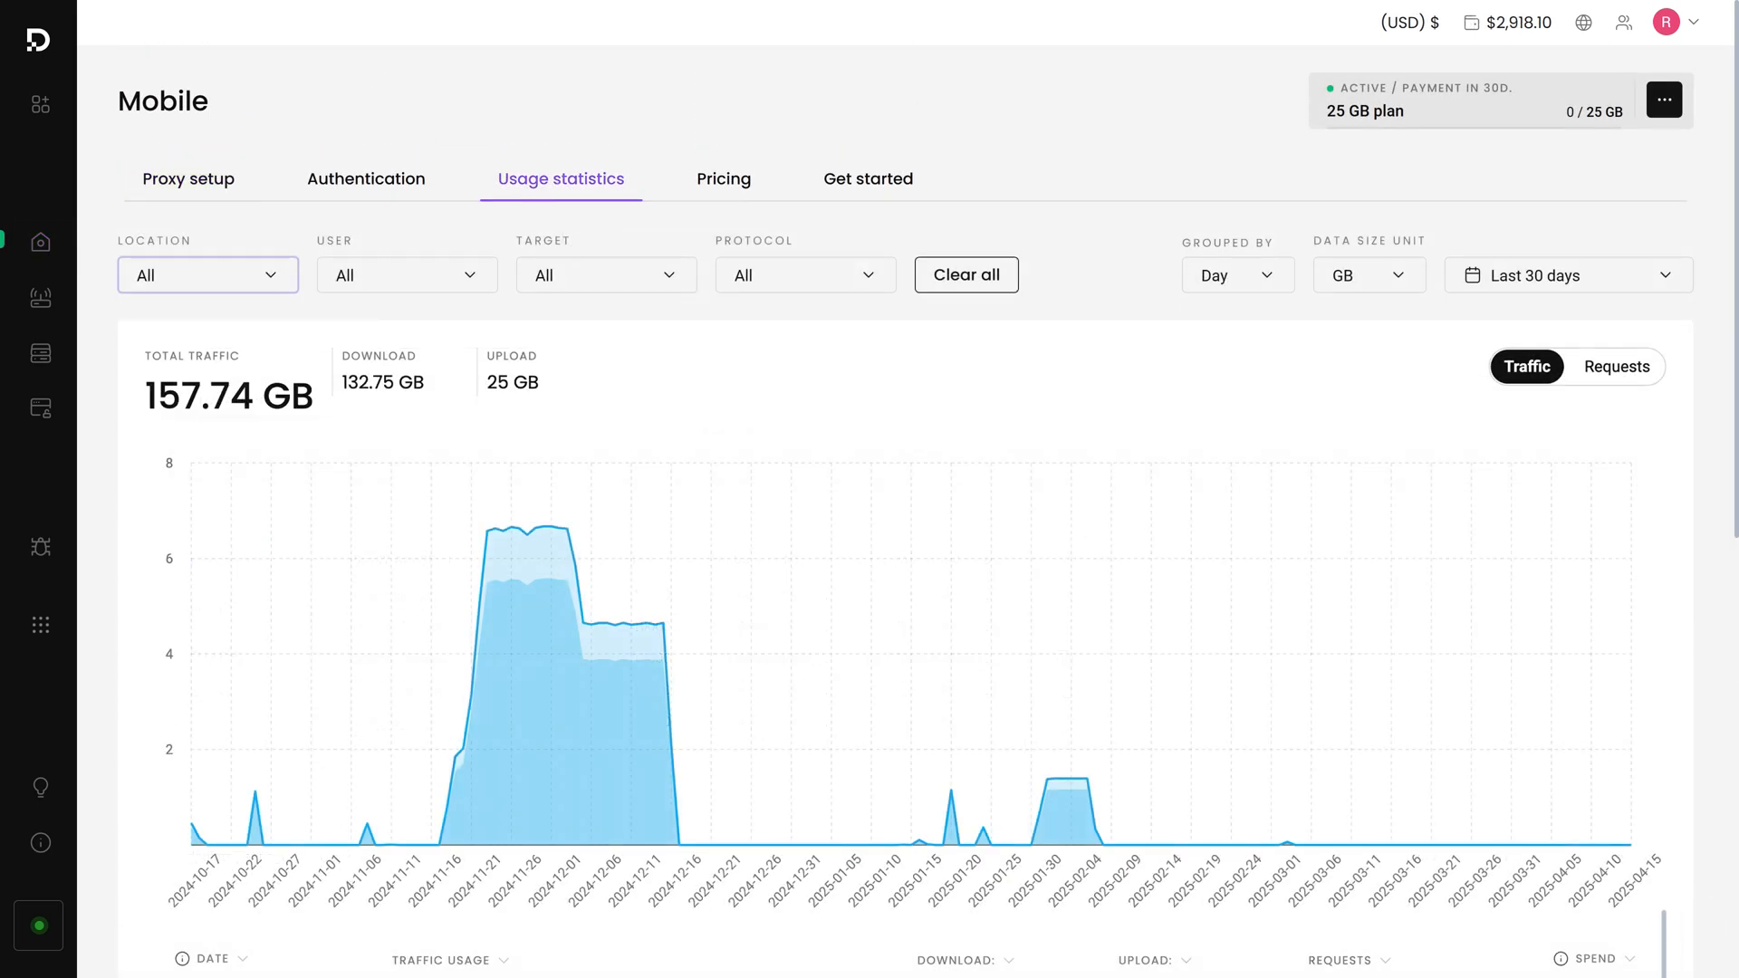